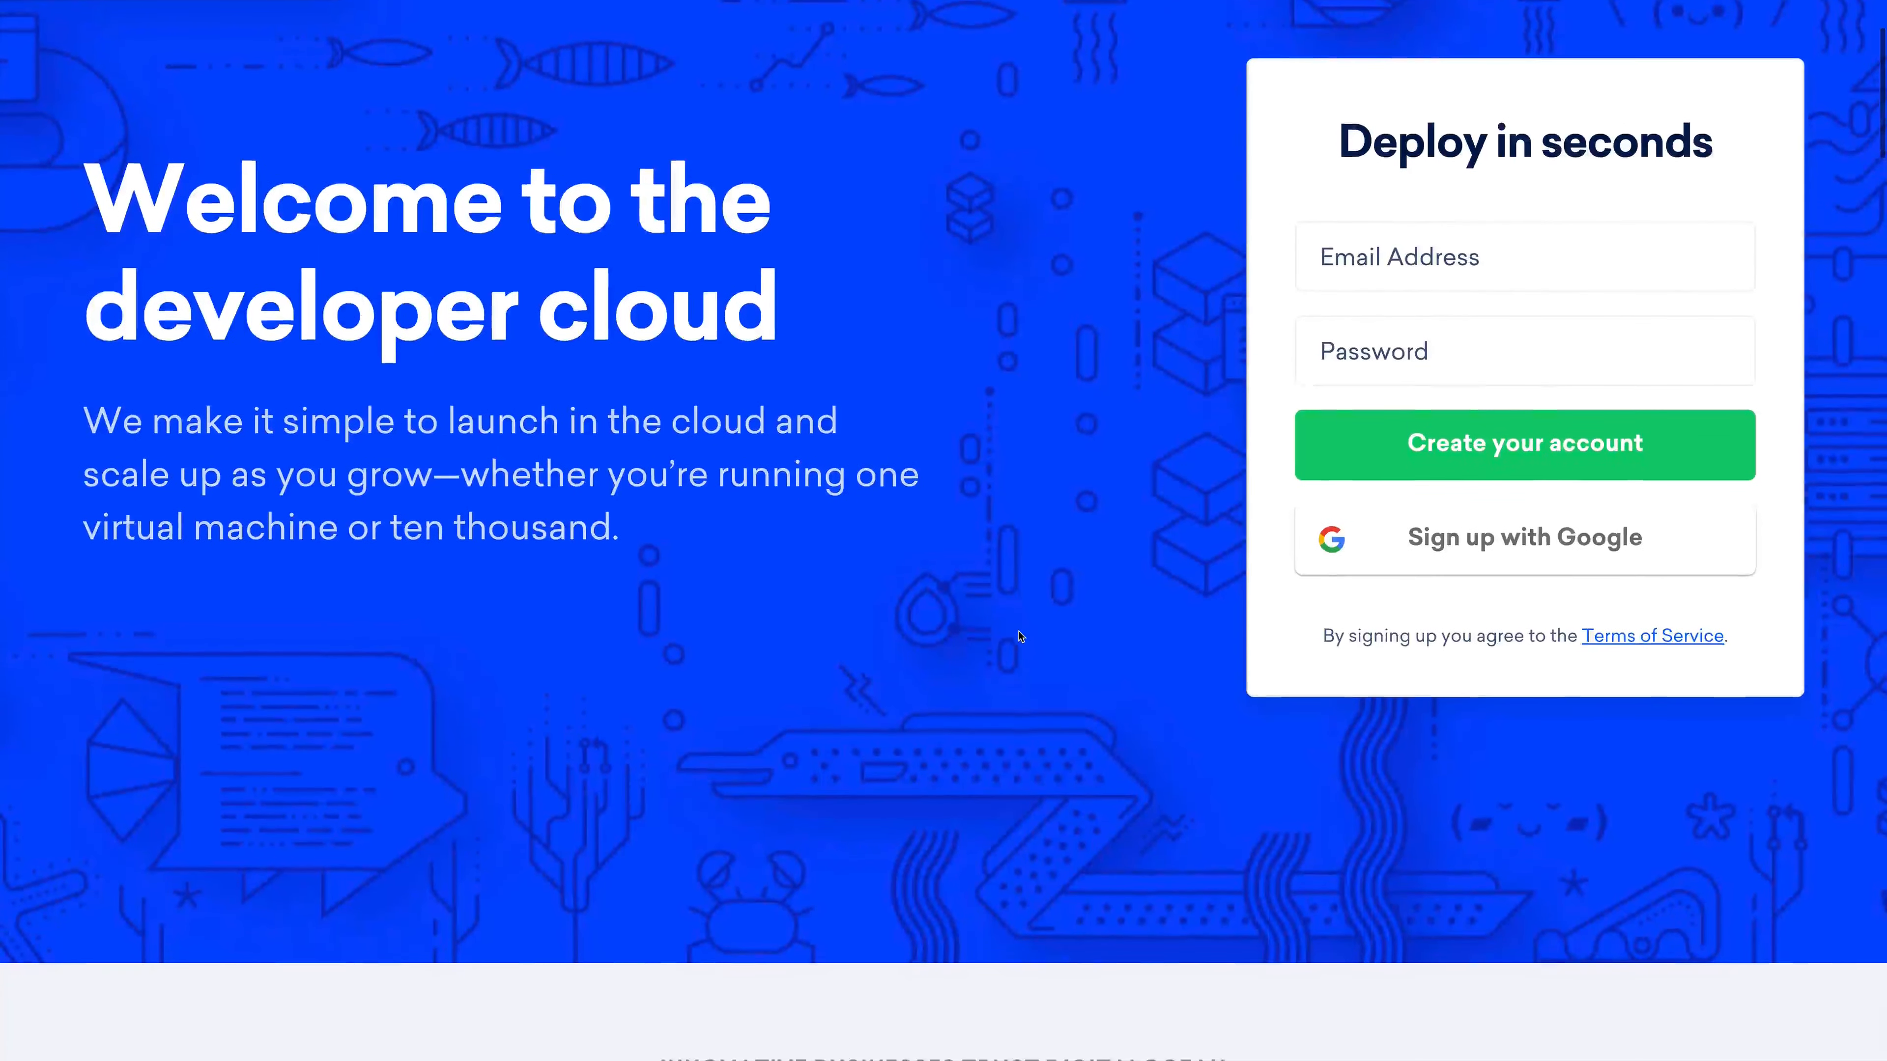
Step: Scroll the DigitalOcean homepage down past the sign-up form to the Deploy section's One-click apps
scroll(down, 3)
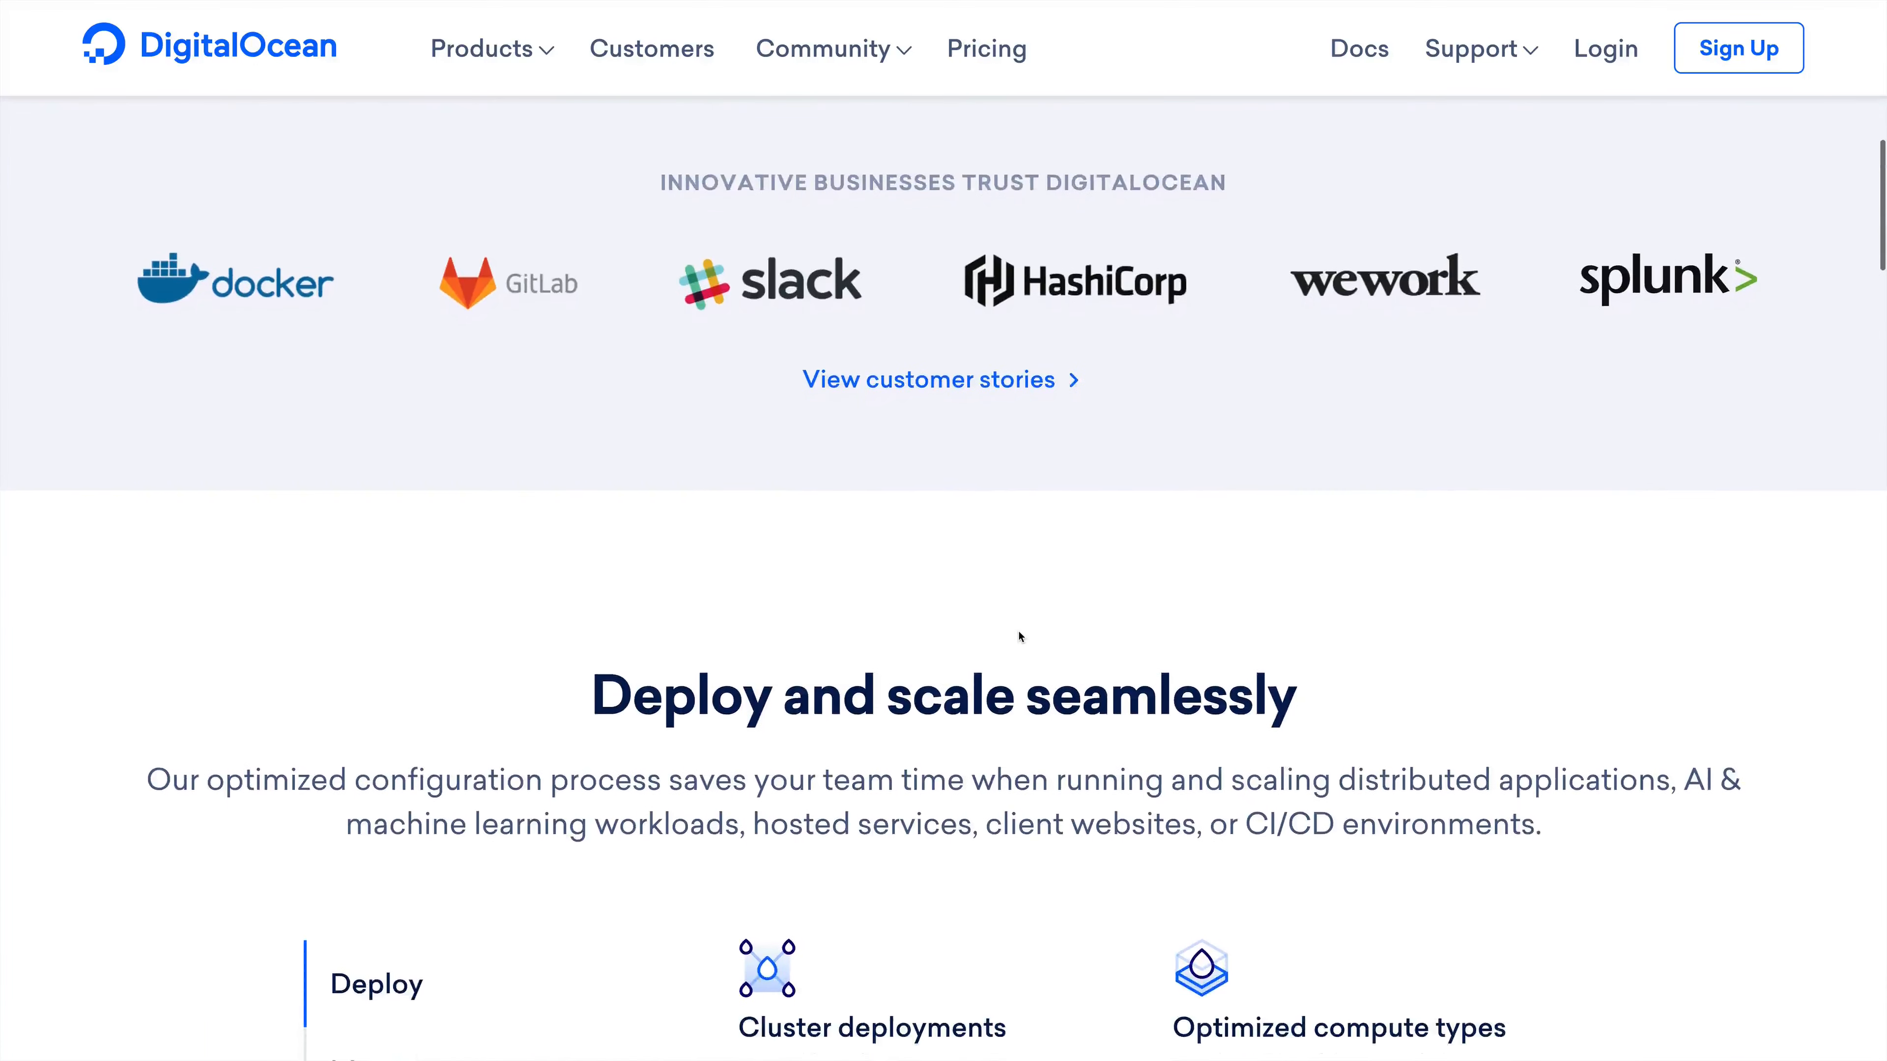
scroll(down, 3)
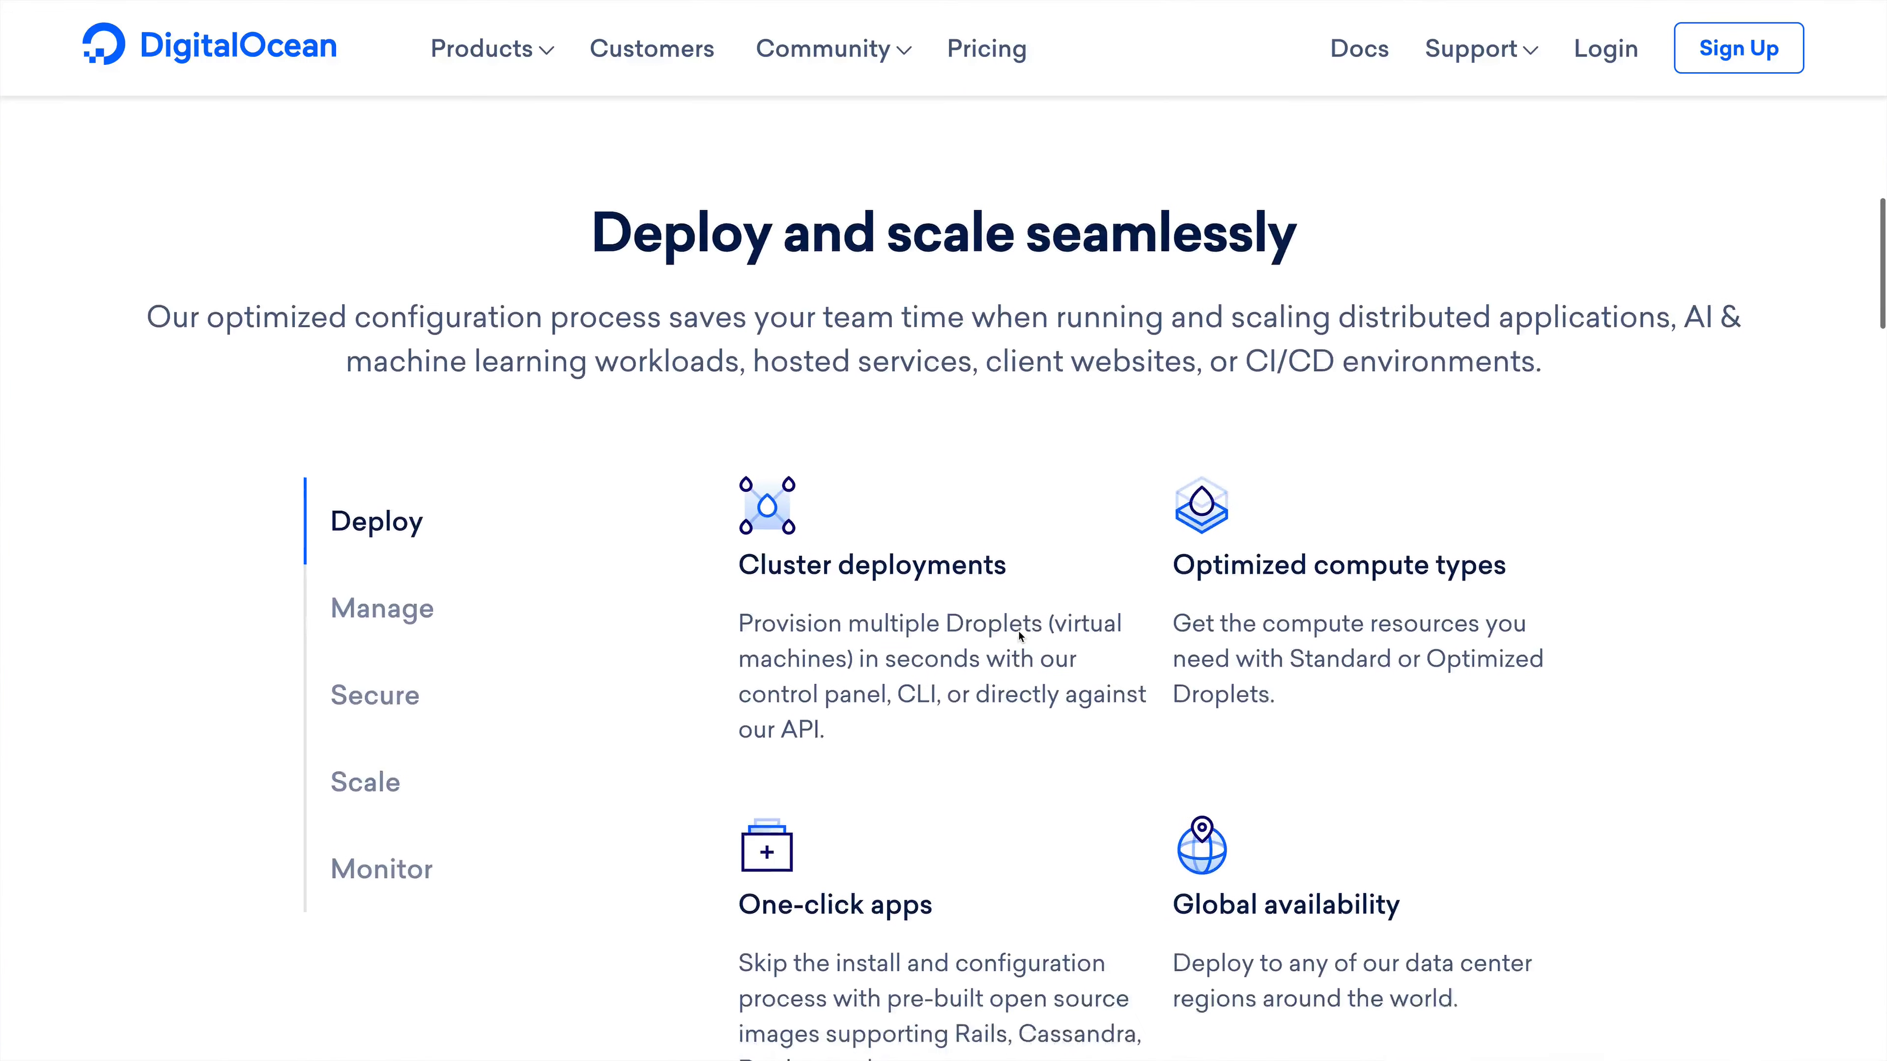
scroll(down, 3)
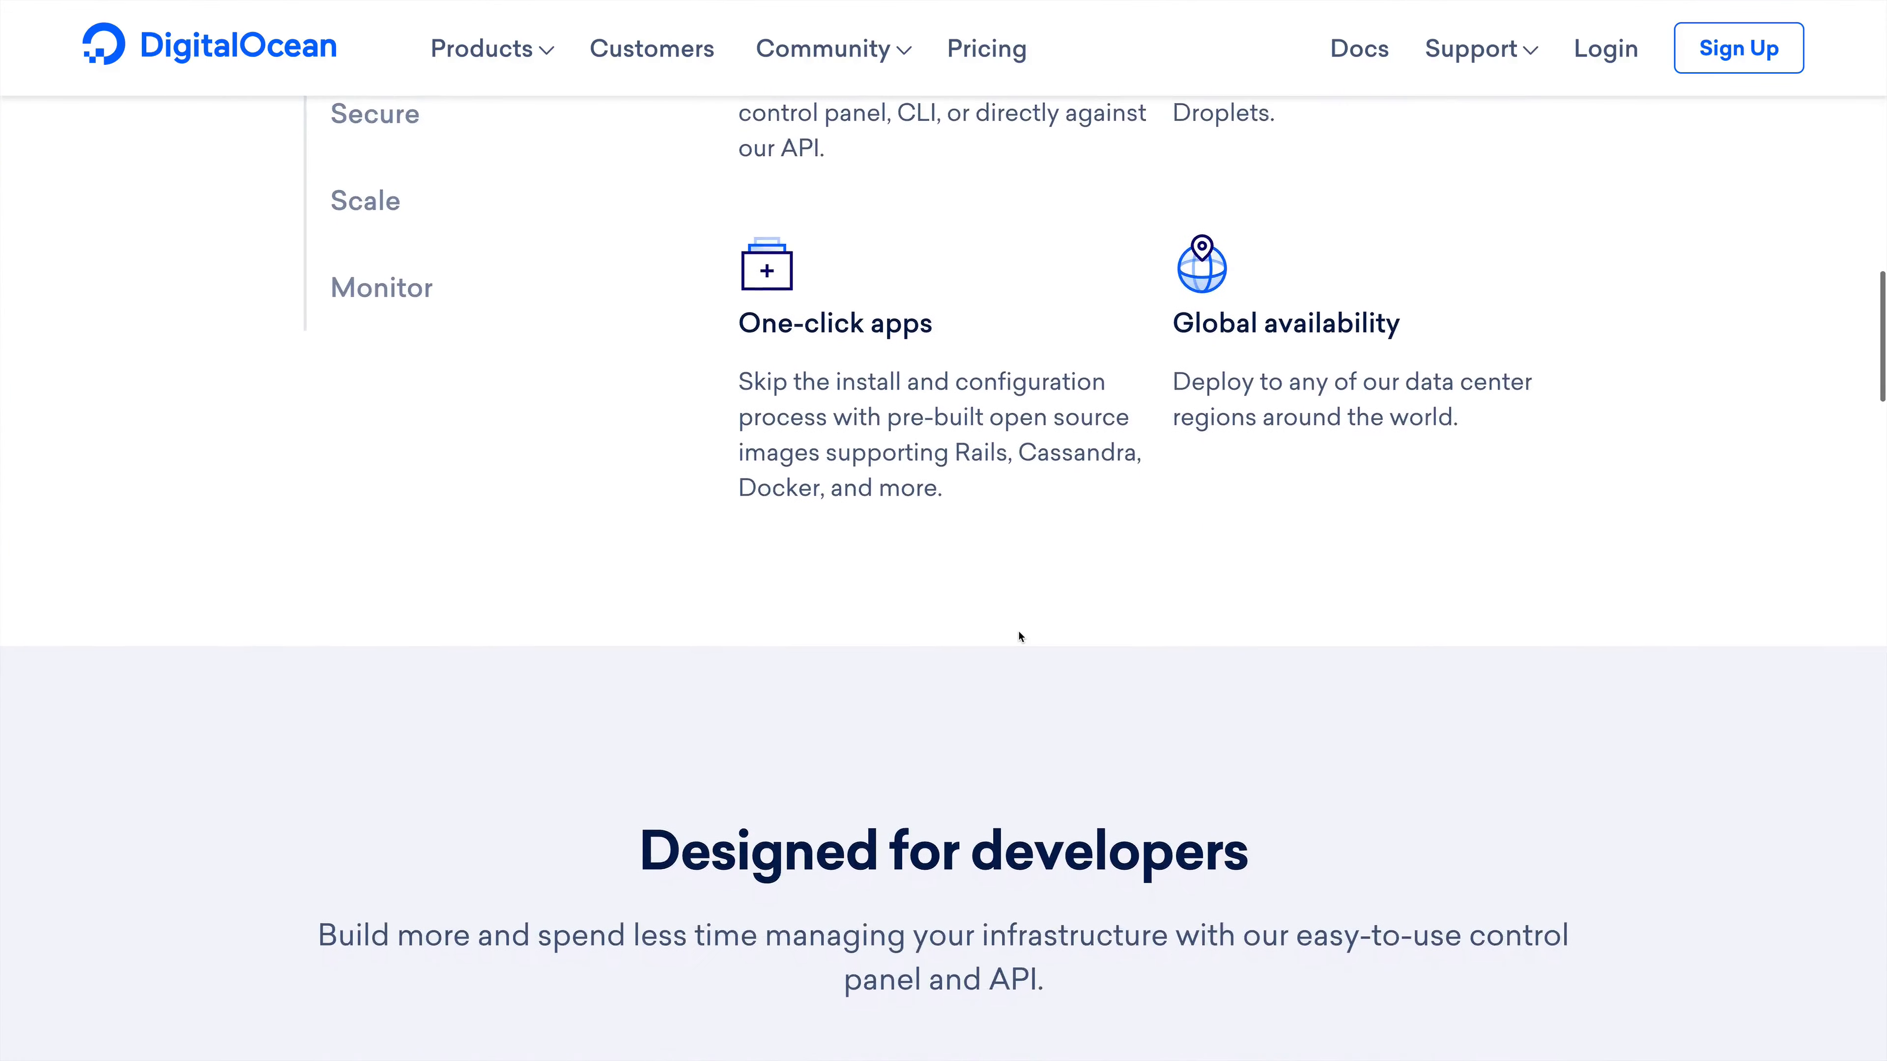
scroll(down, 3)
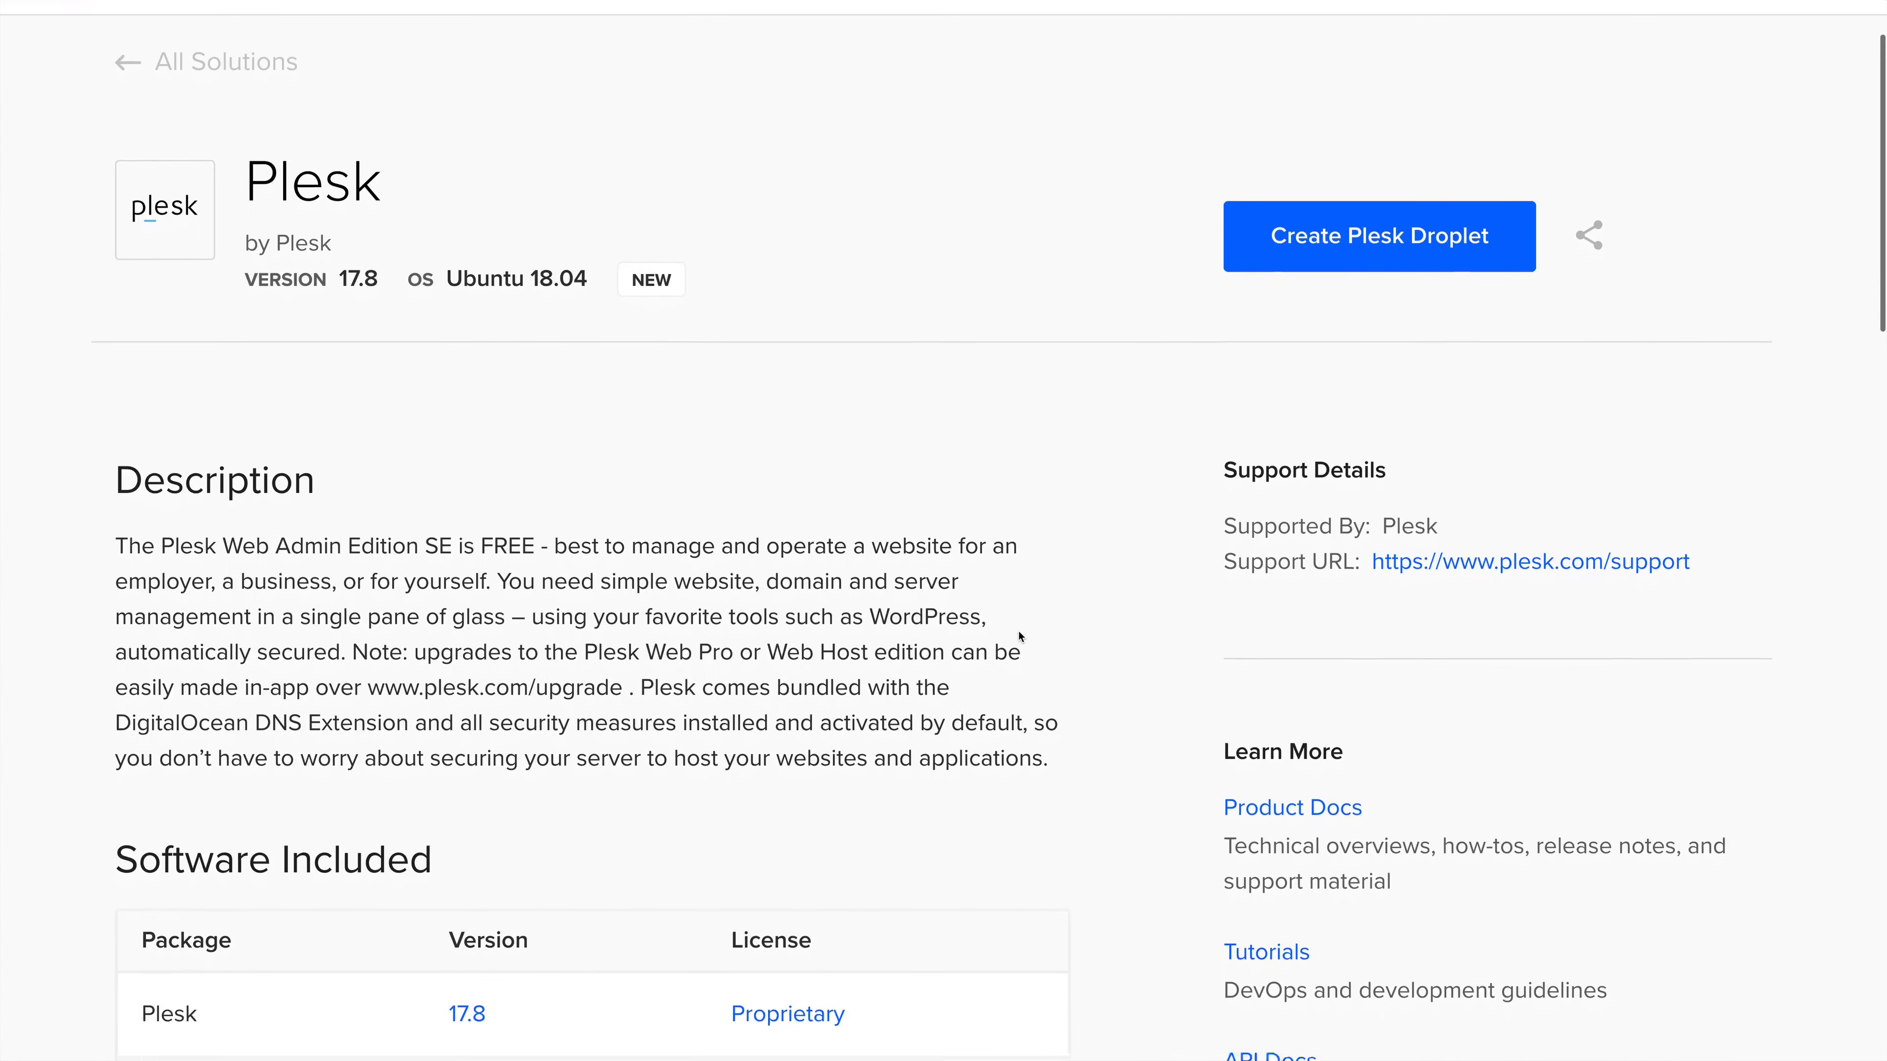
Step: Scroll the Plesk Marketplace listing down to the 'Getting started after deploy' section
scroll(down, 3)
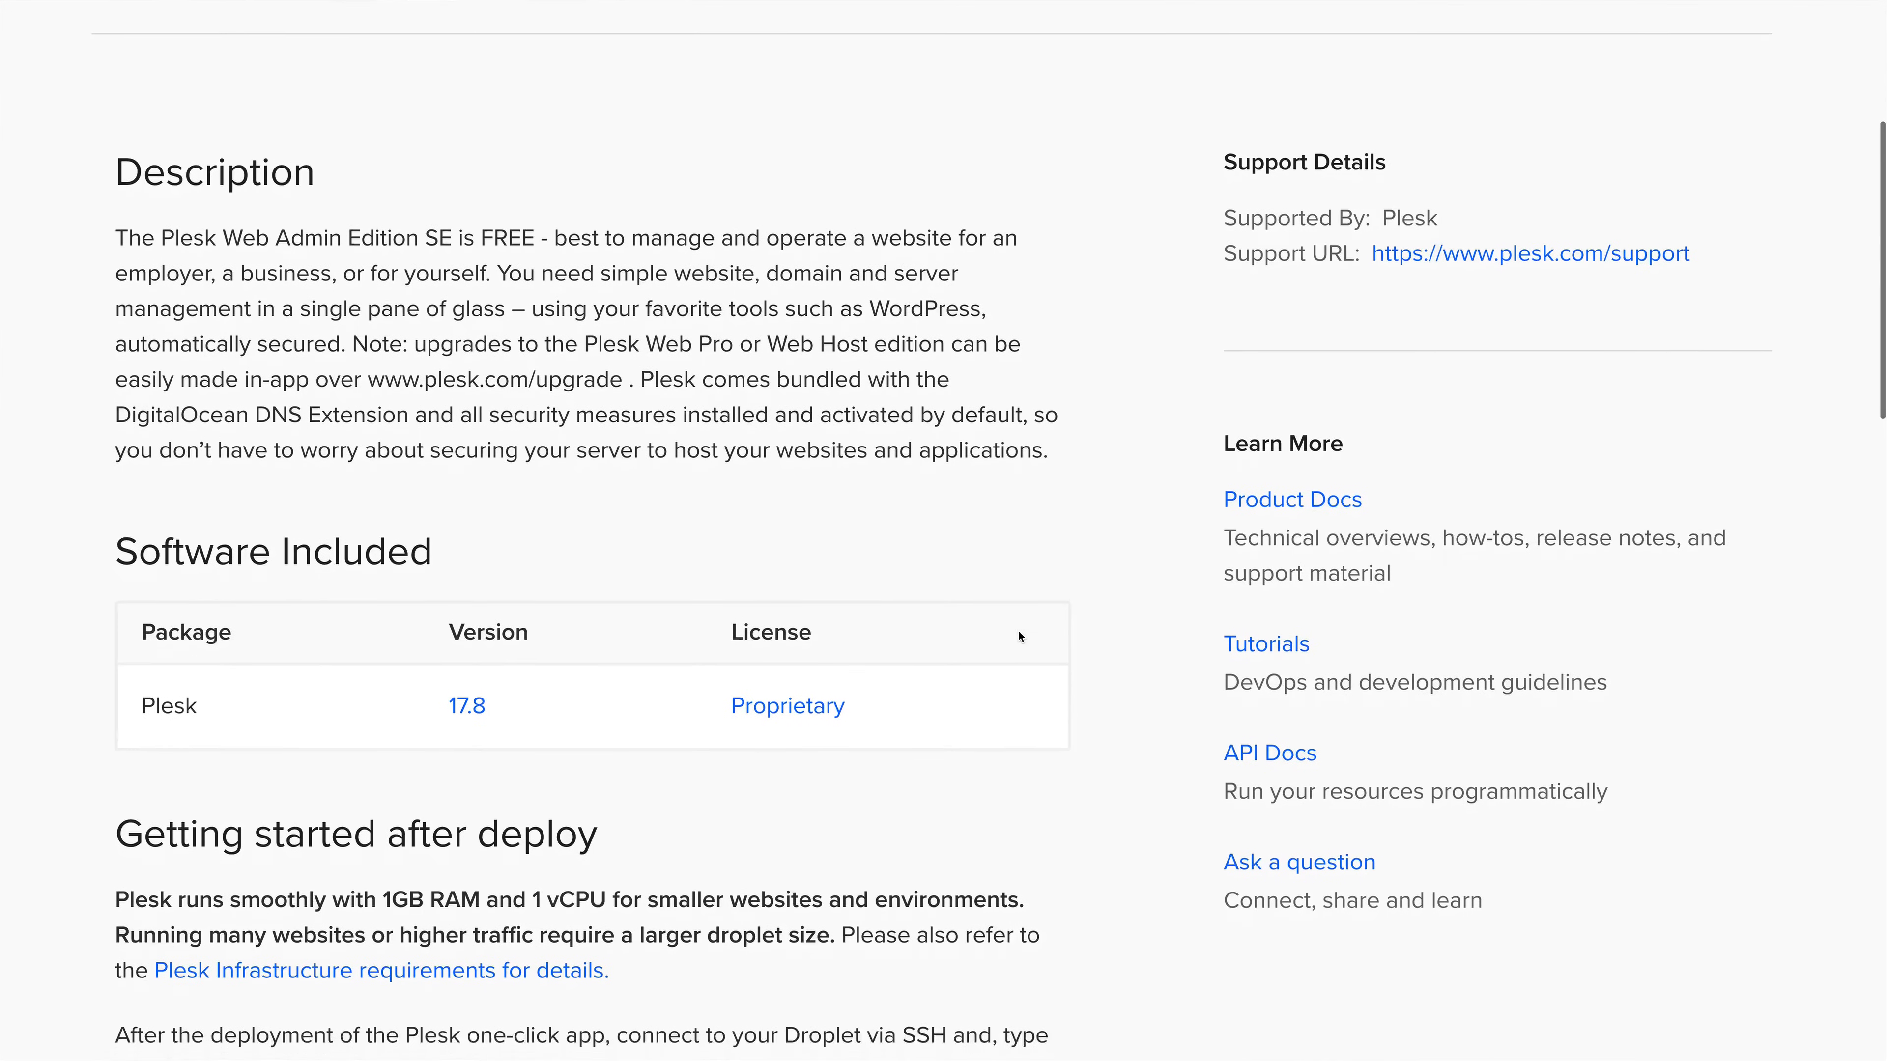
scroll(down, 3)
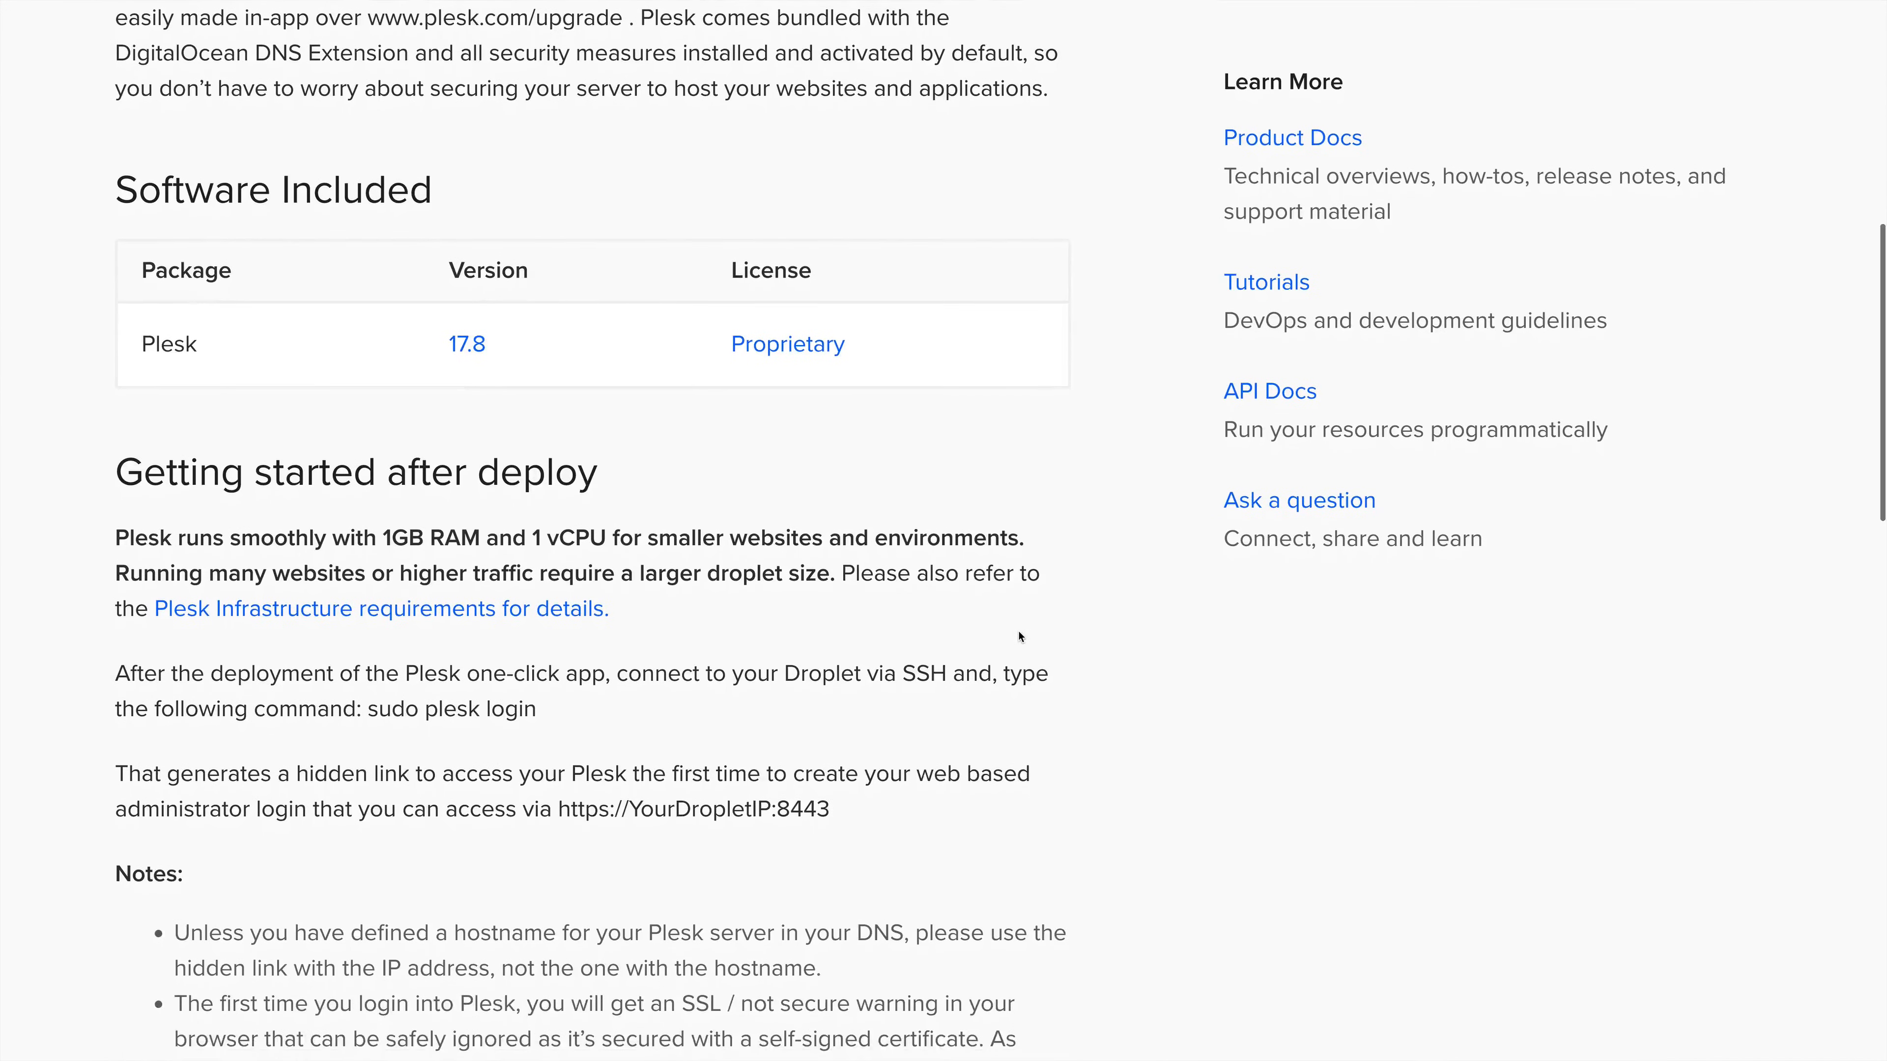
scroll(down, 3)
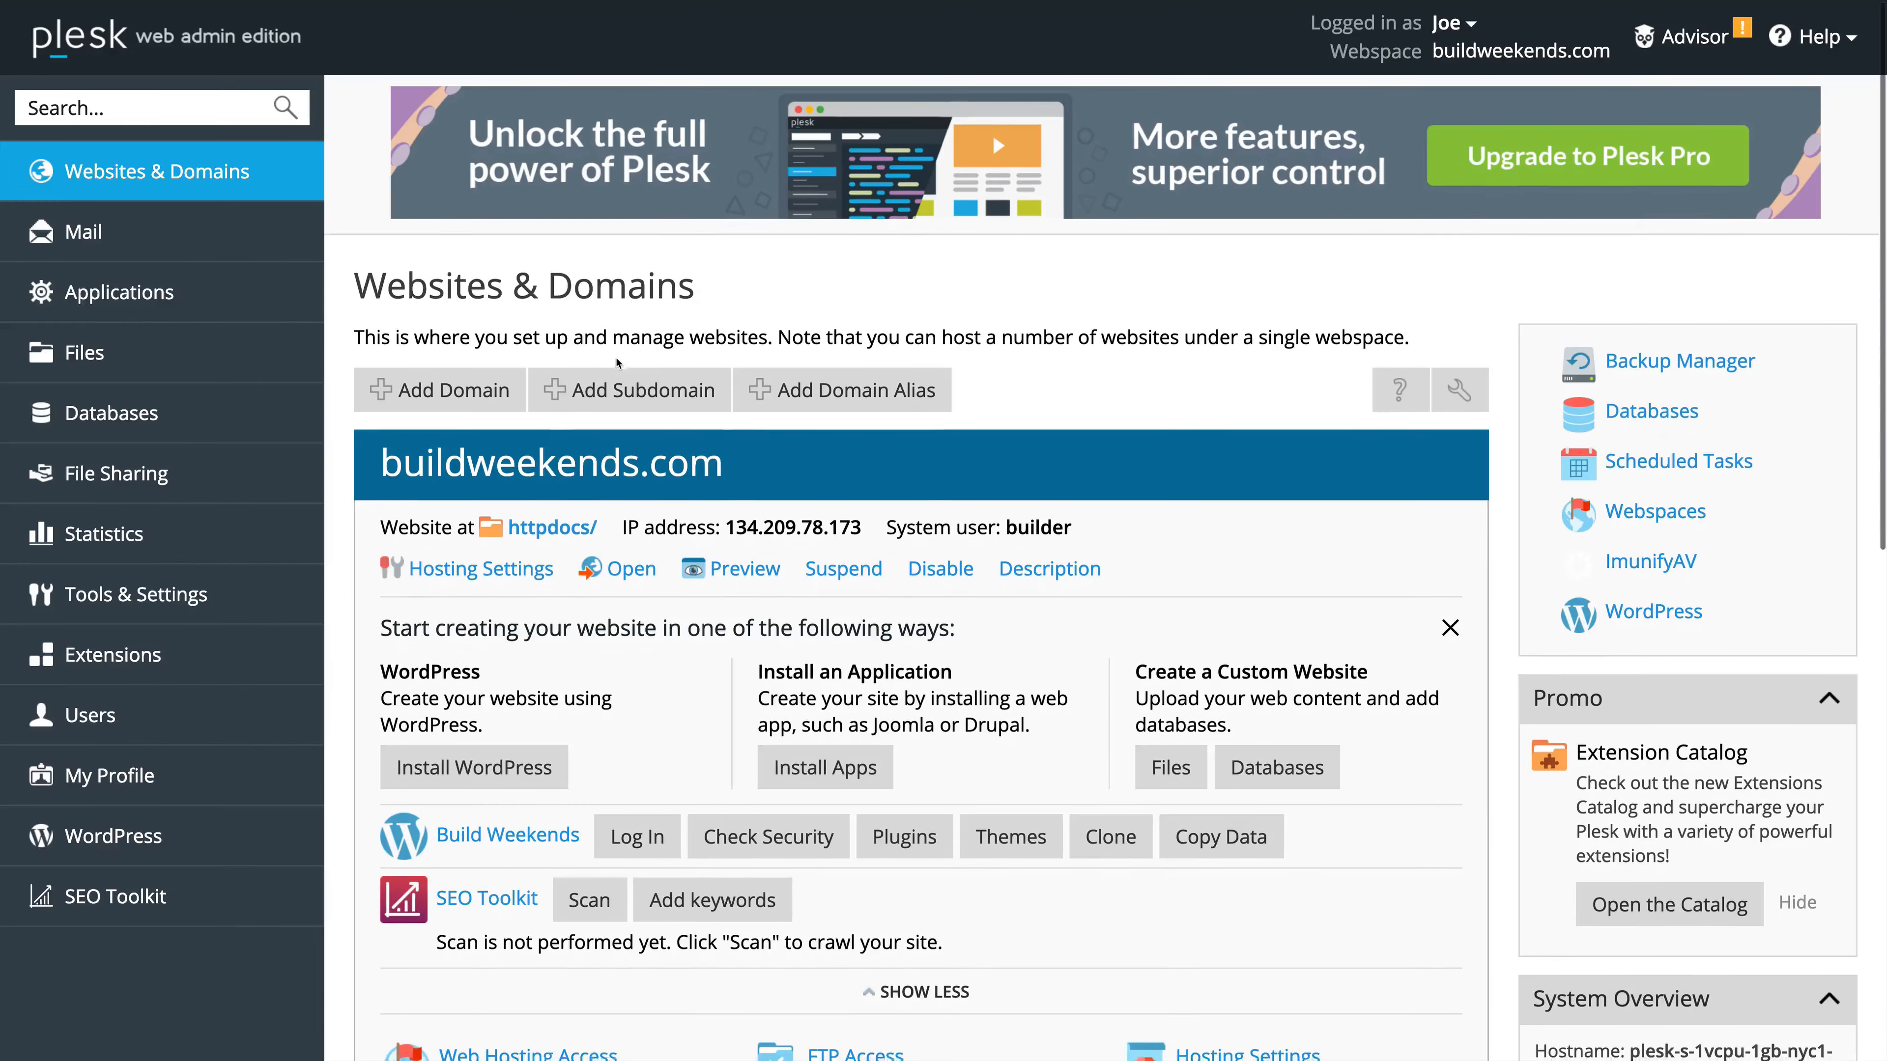
Step: Scroll Websites & Domains down to the buildweekends.com tool grid, system overview and security status
scroll(down, 3)
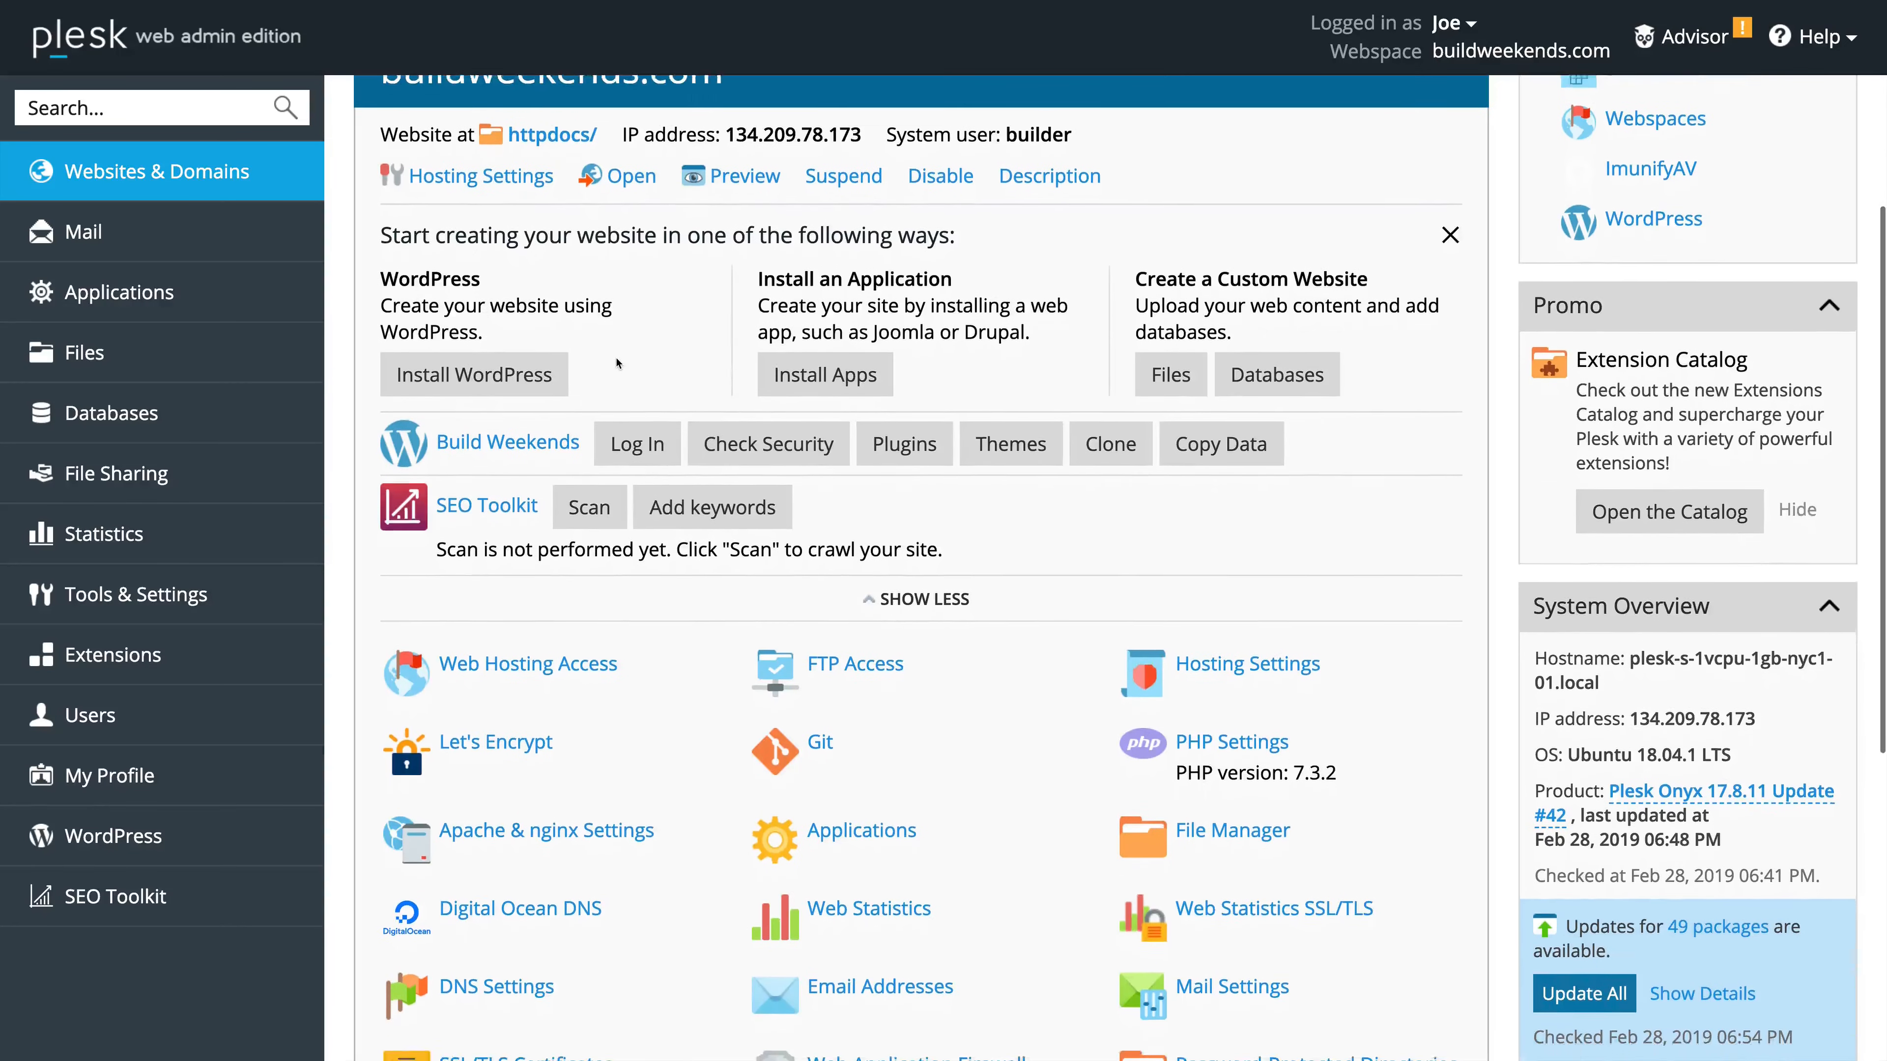
scroll(down, 3)
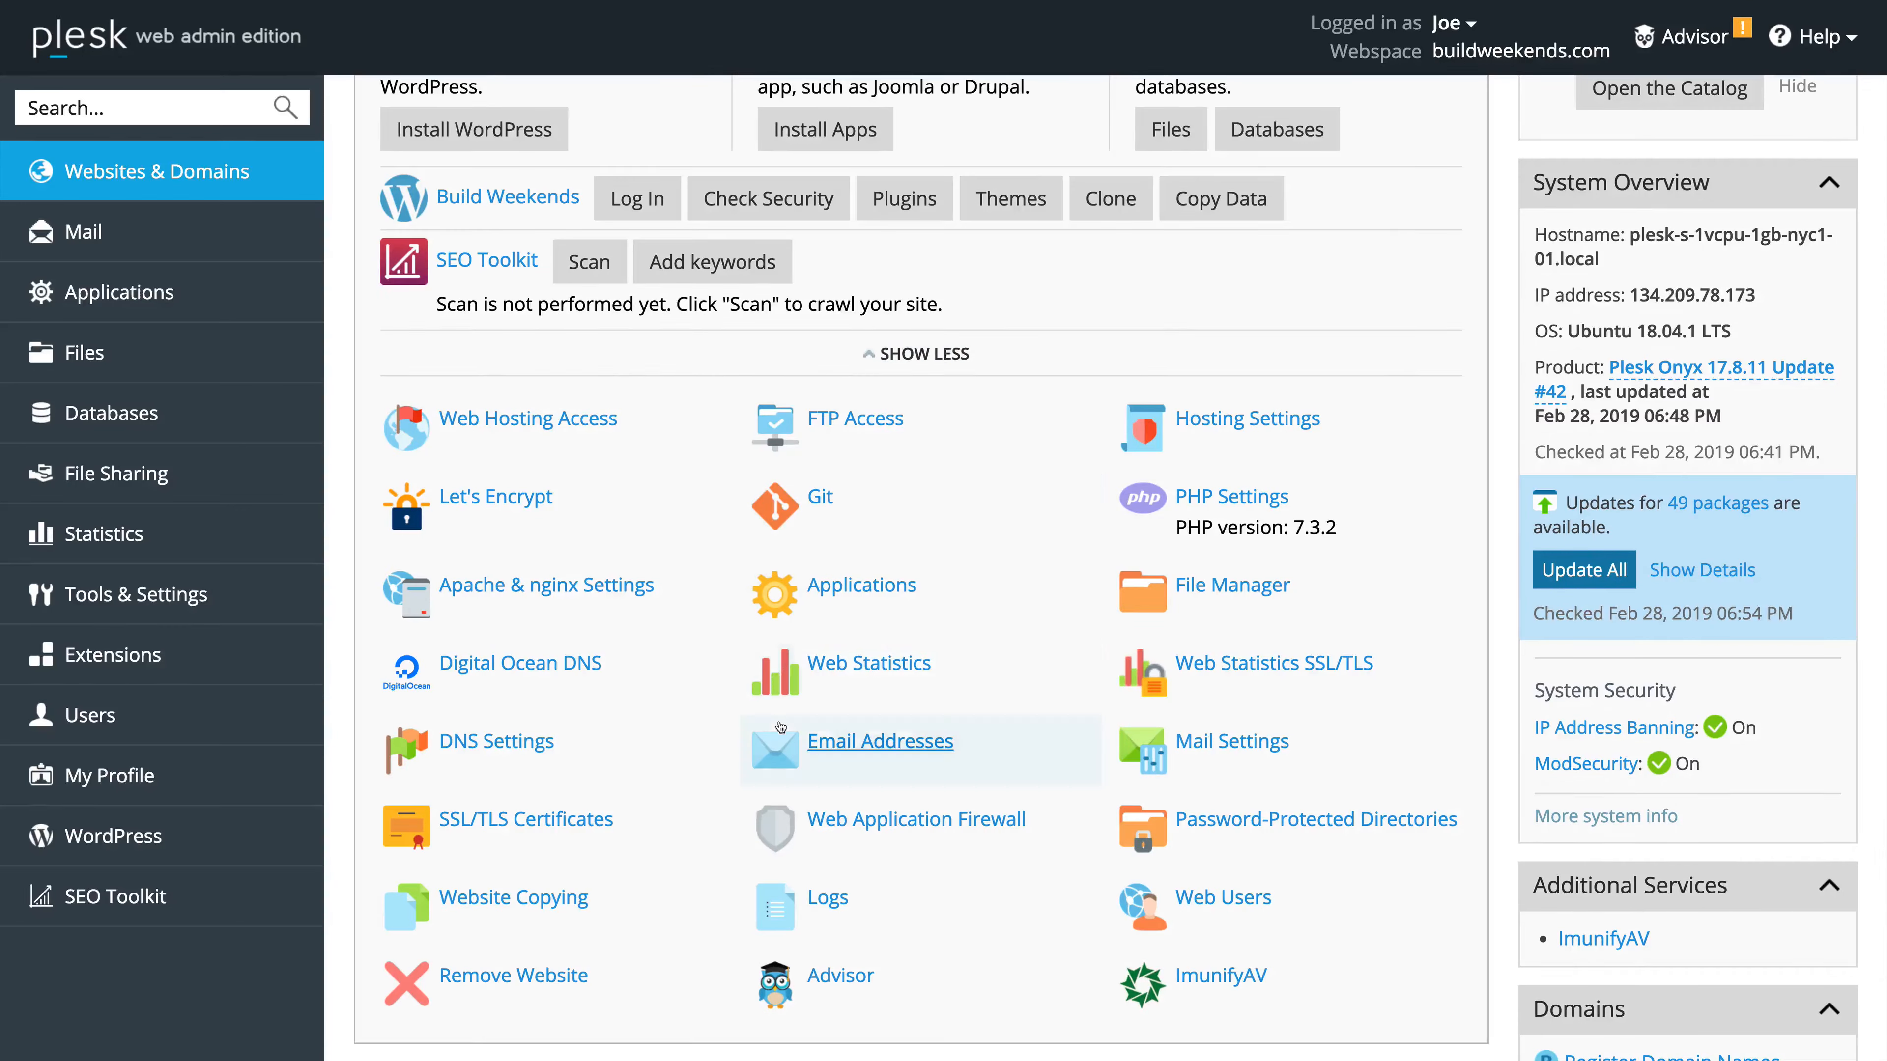
mouse_move(840, 976)
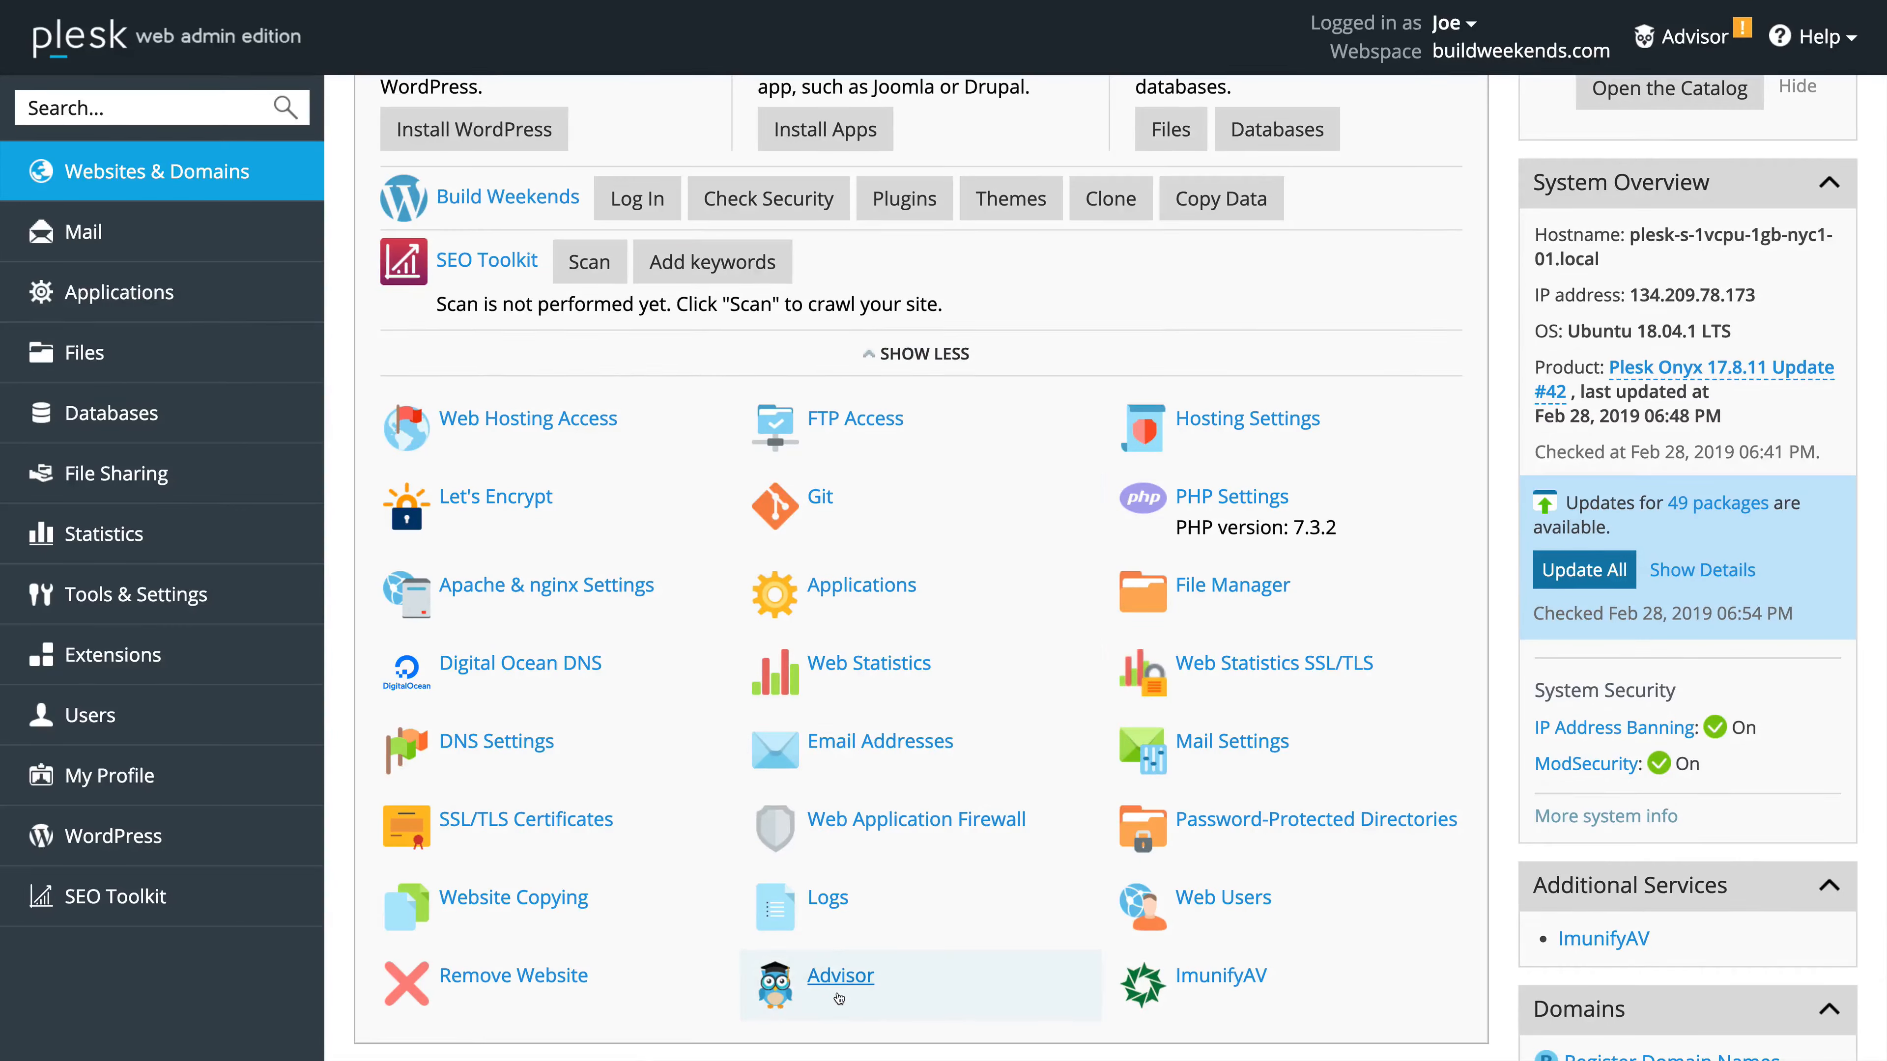
Step: Launch Advisor from the tool grid and scroll through its Security tab recommendations
click(840, 975)
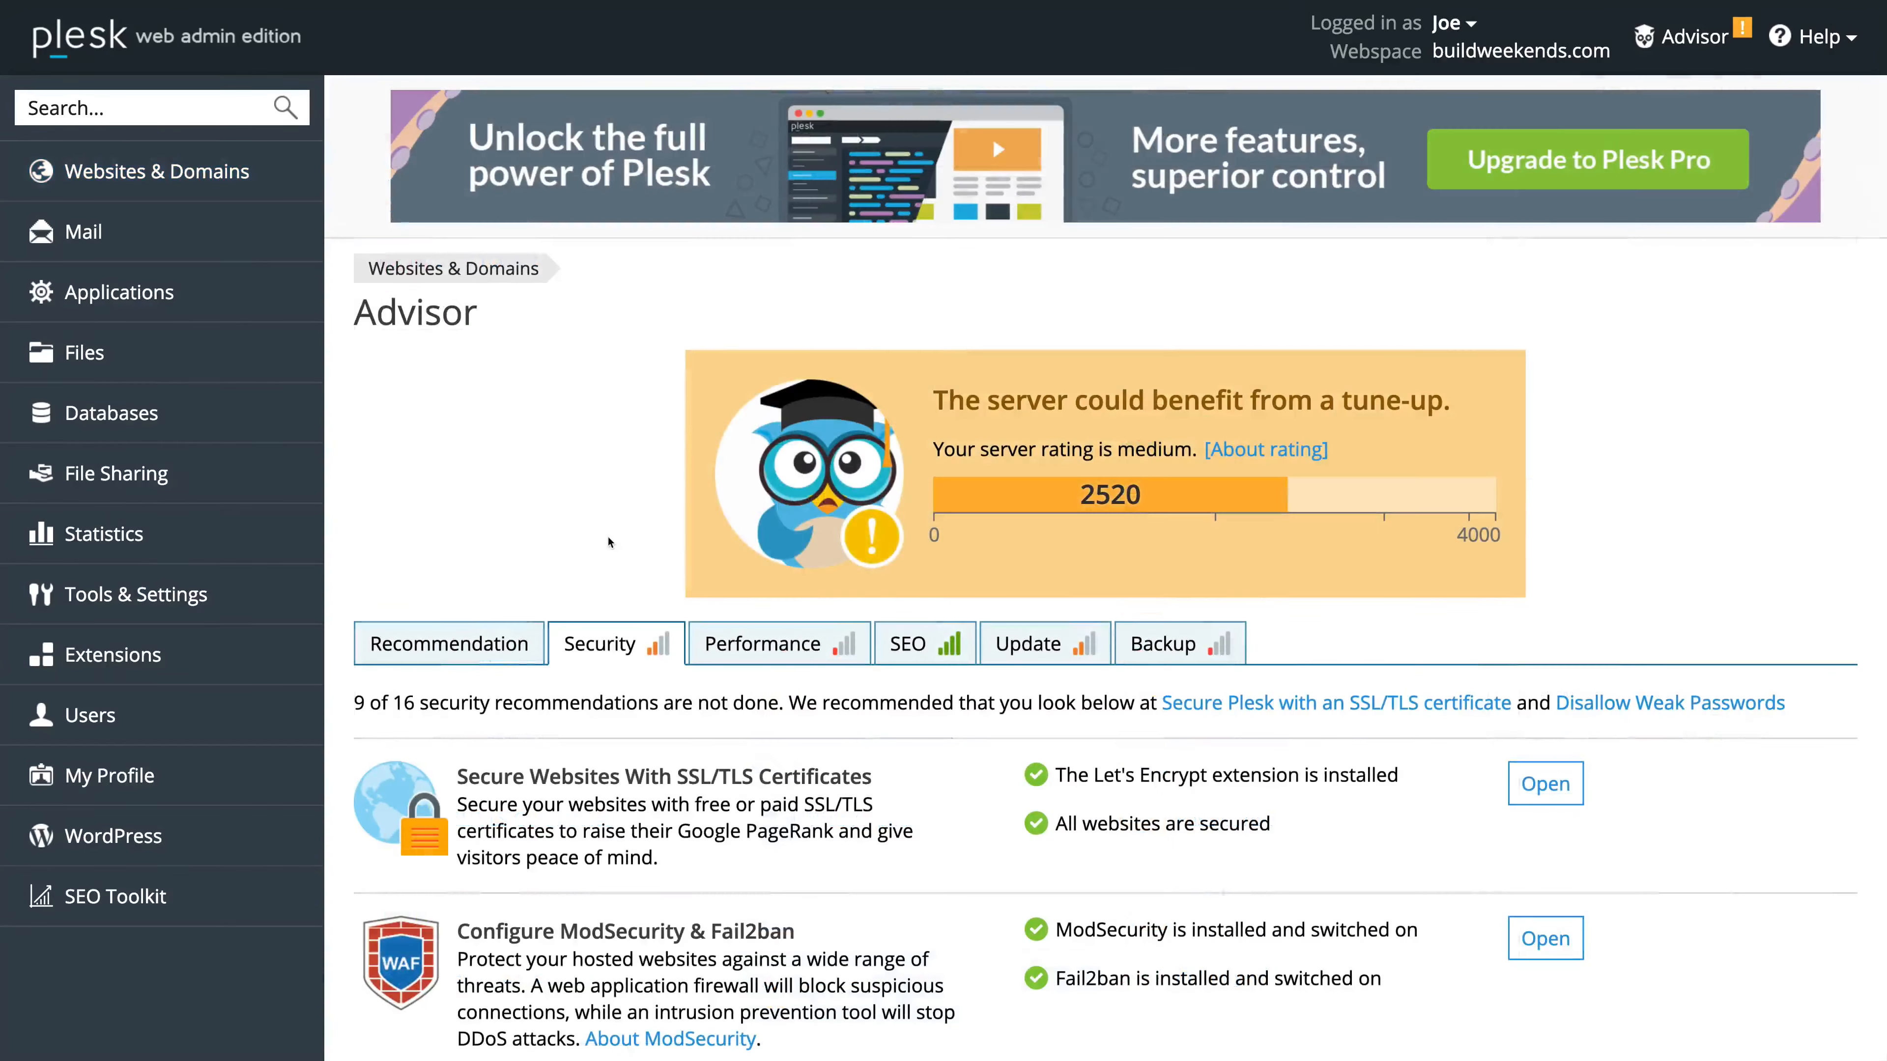
scroll(down, 3)
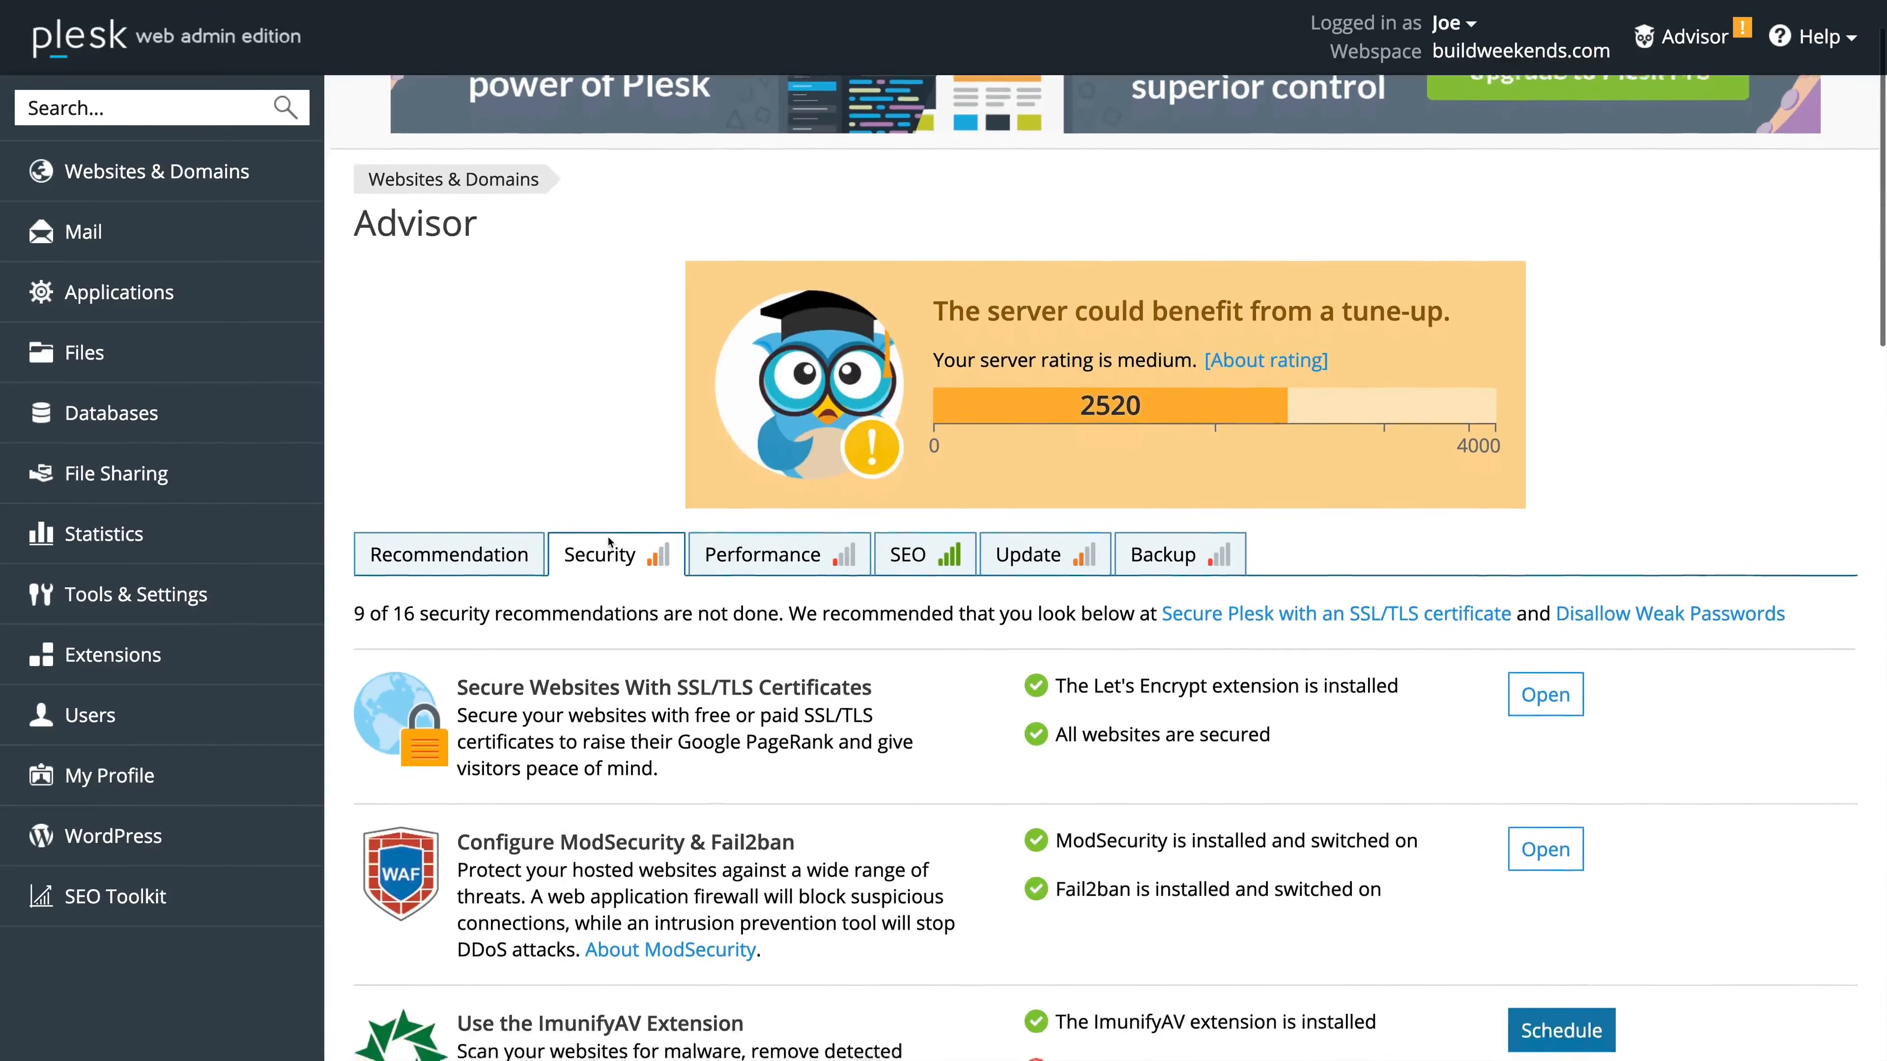
scroll(down, 3)
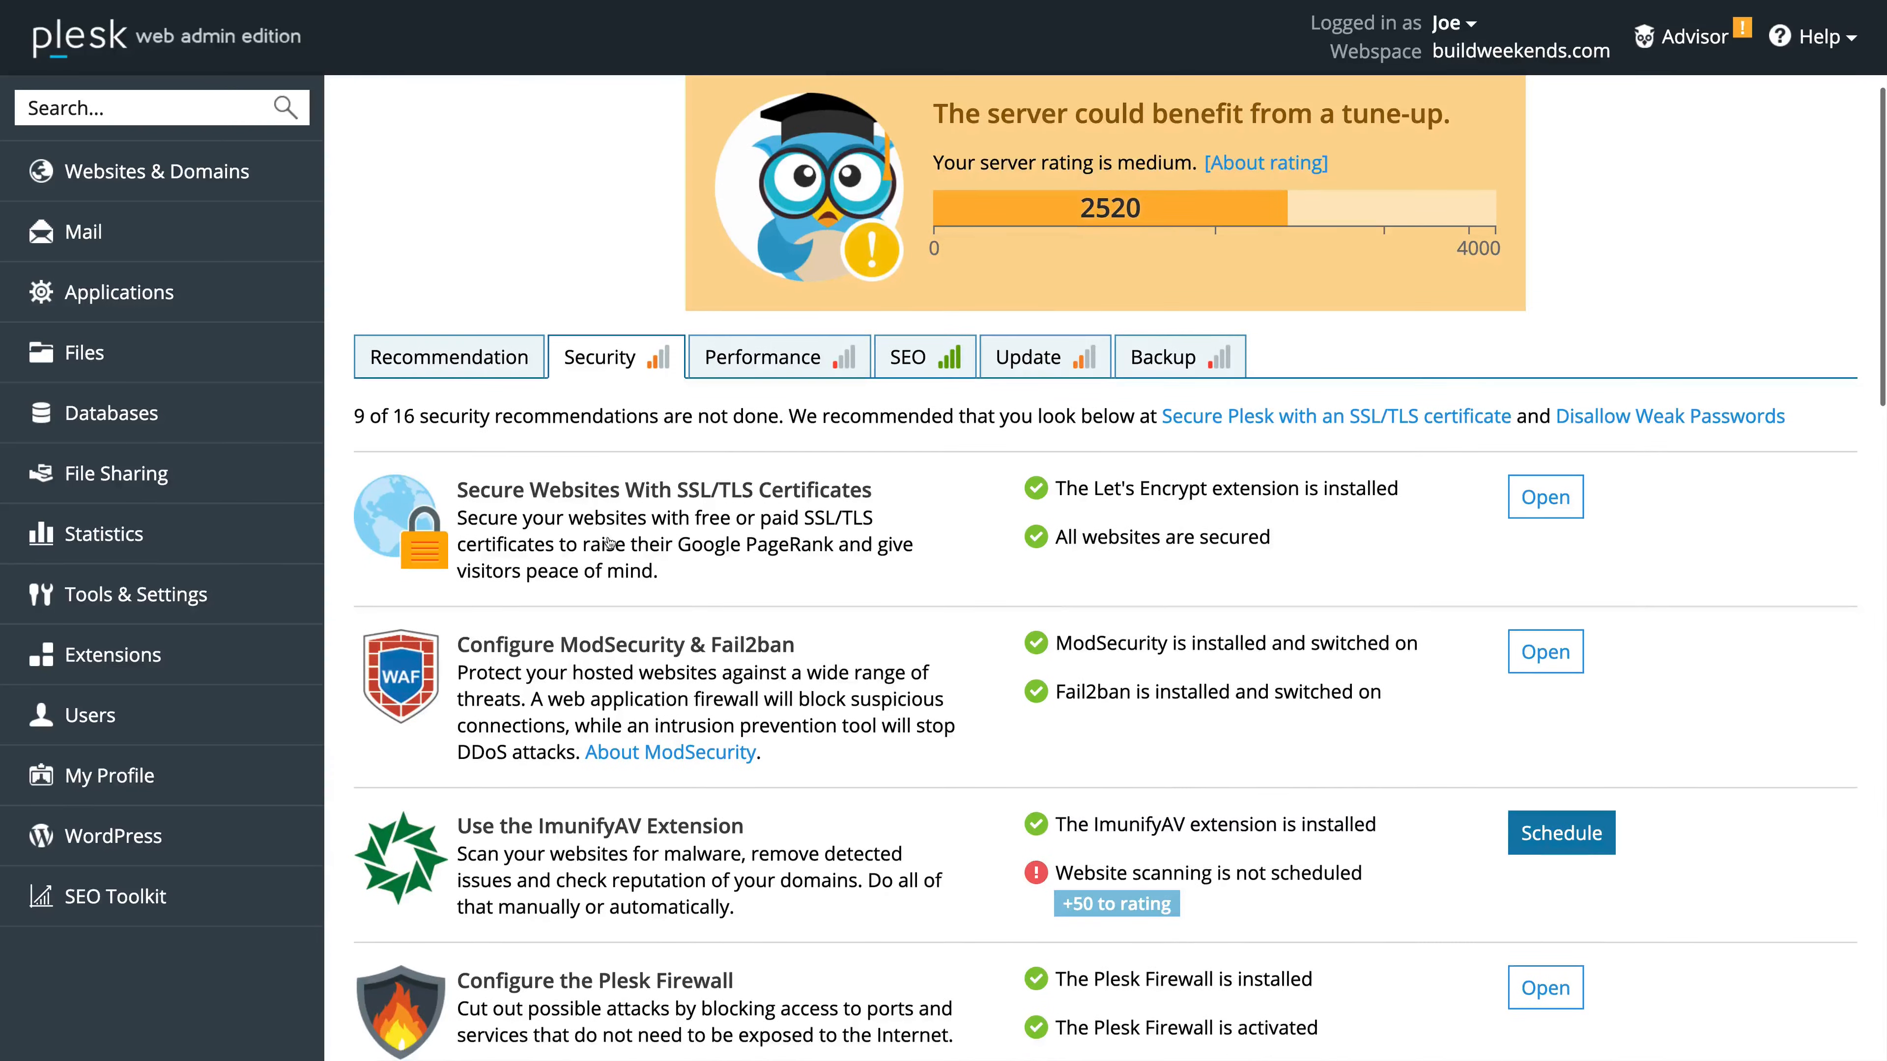
scroll(down, 3)
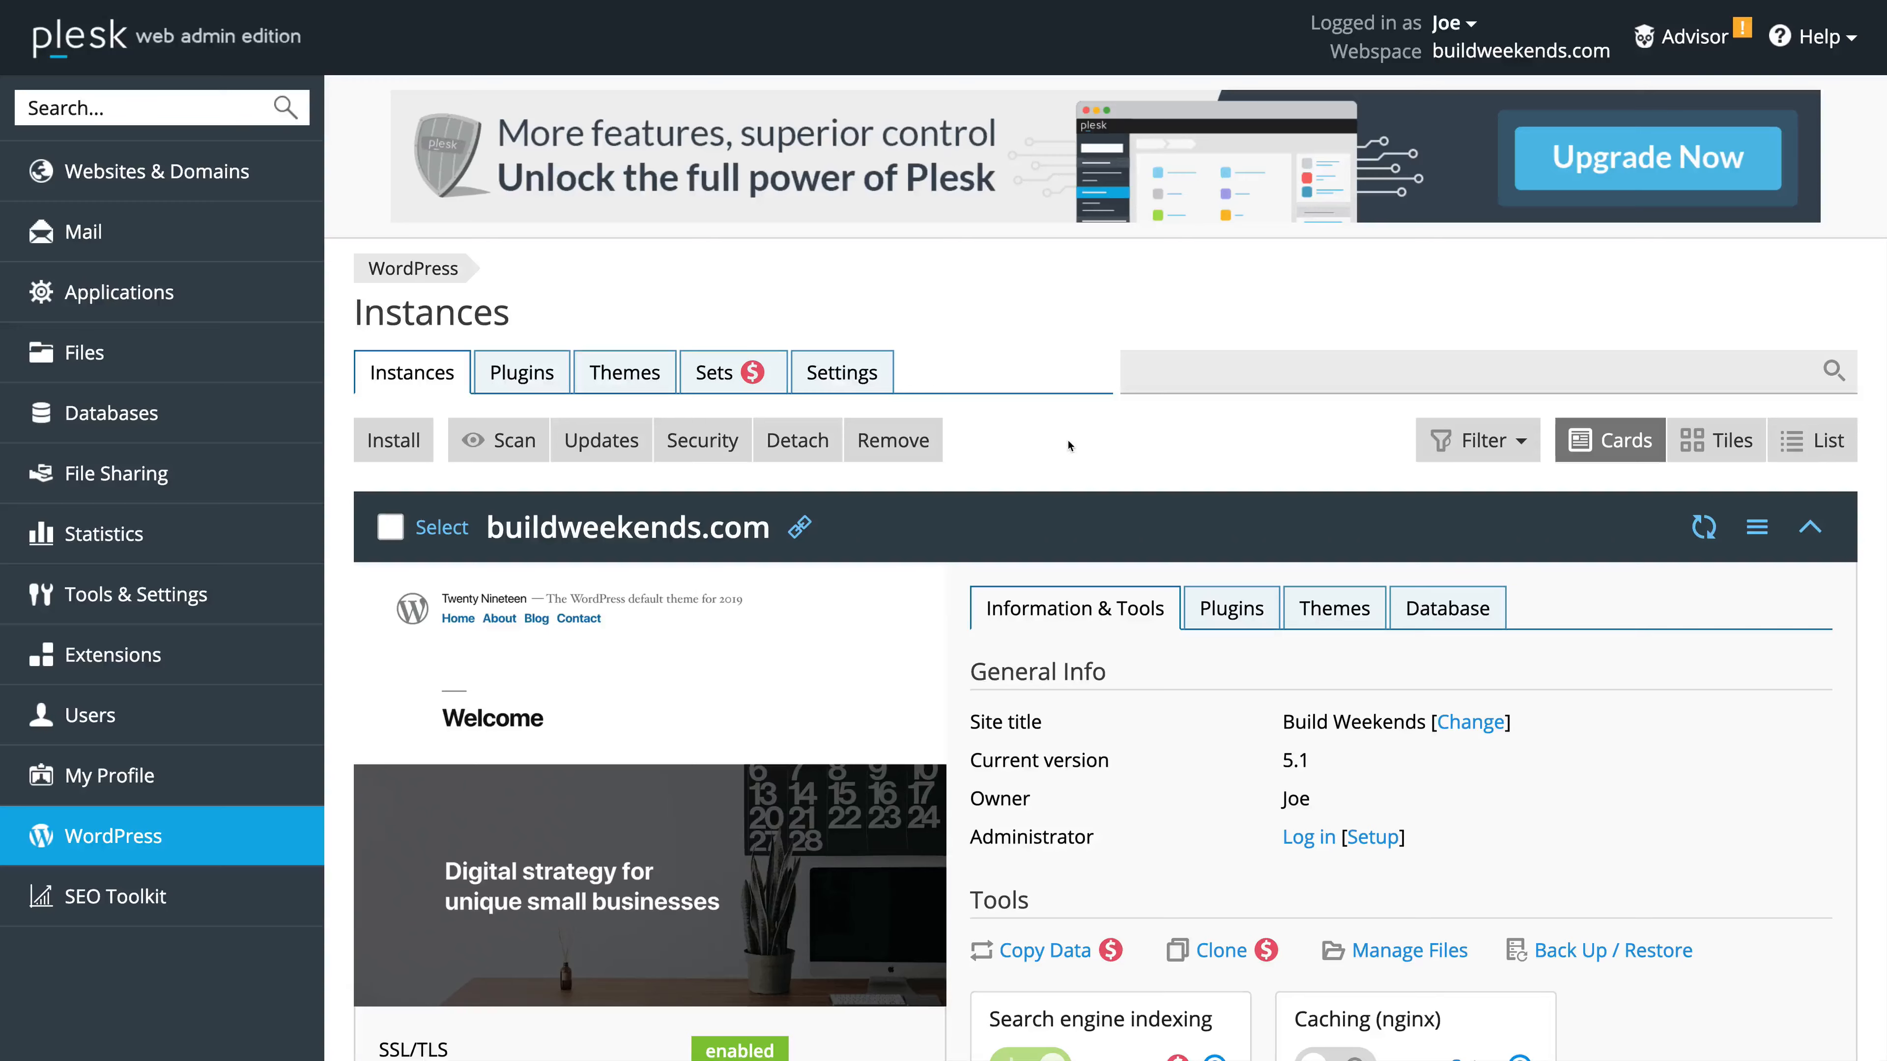
Step: Scroll the buildweekends.com WordPress instance card from general info down to the Tools toggles
scroll(down, 3)
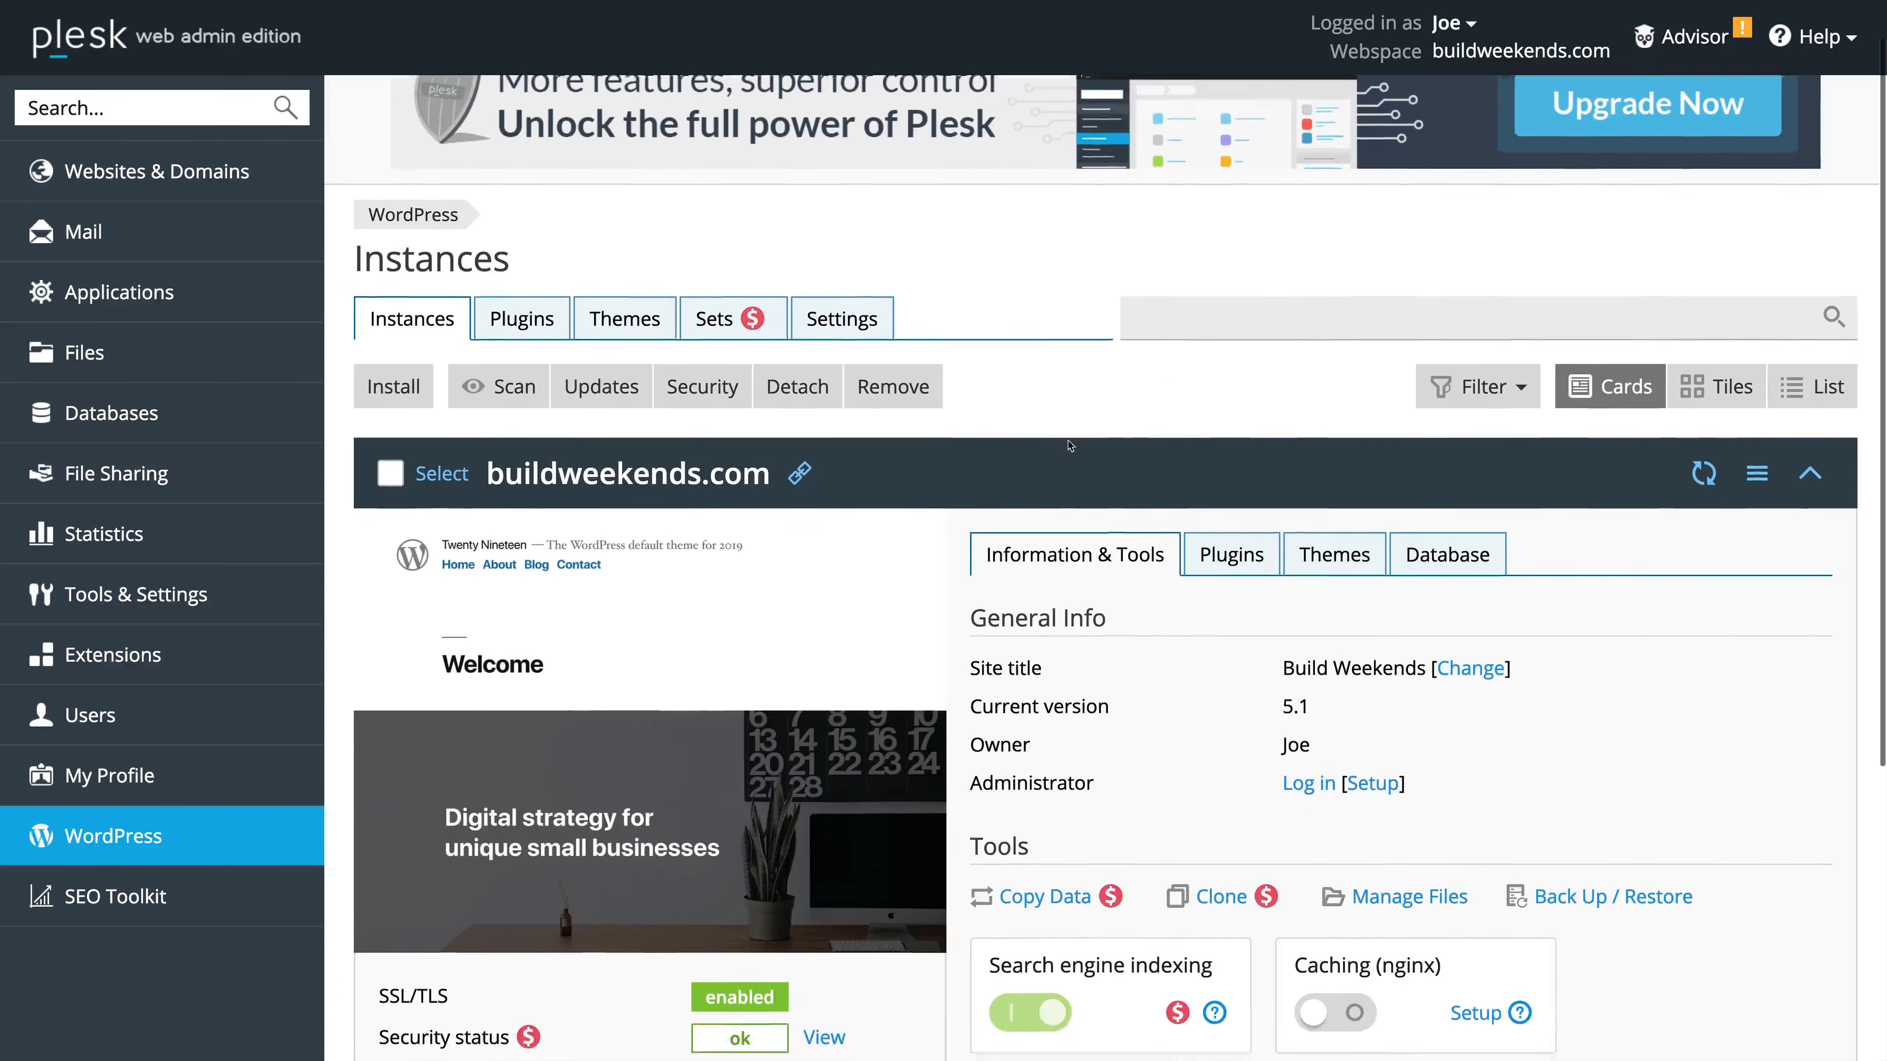
scroll(down, 3)
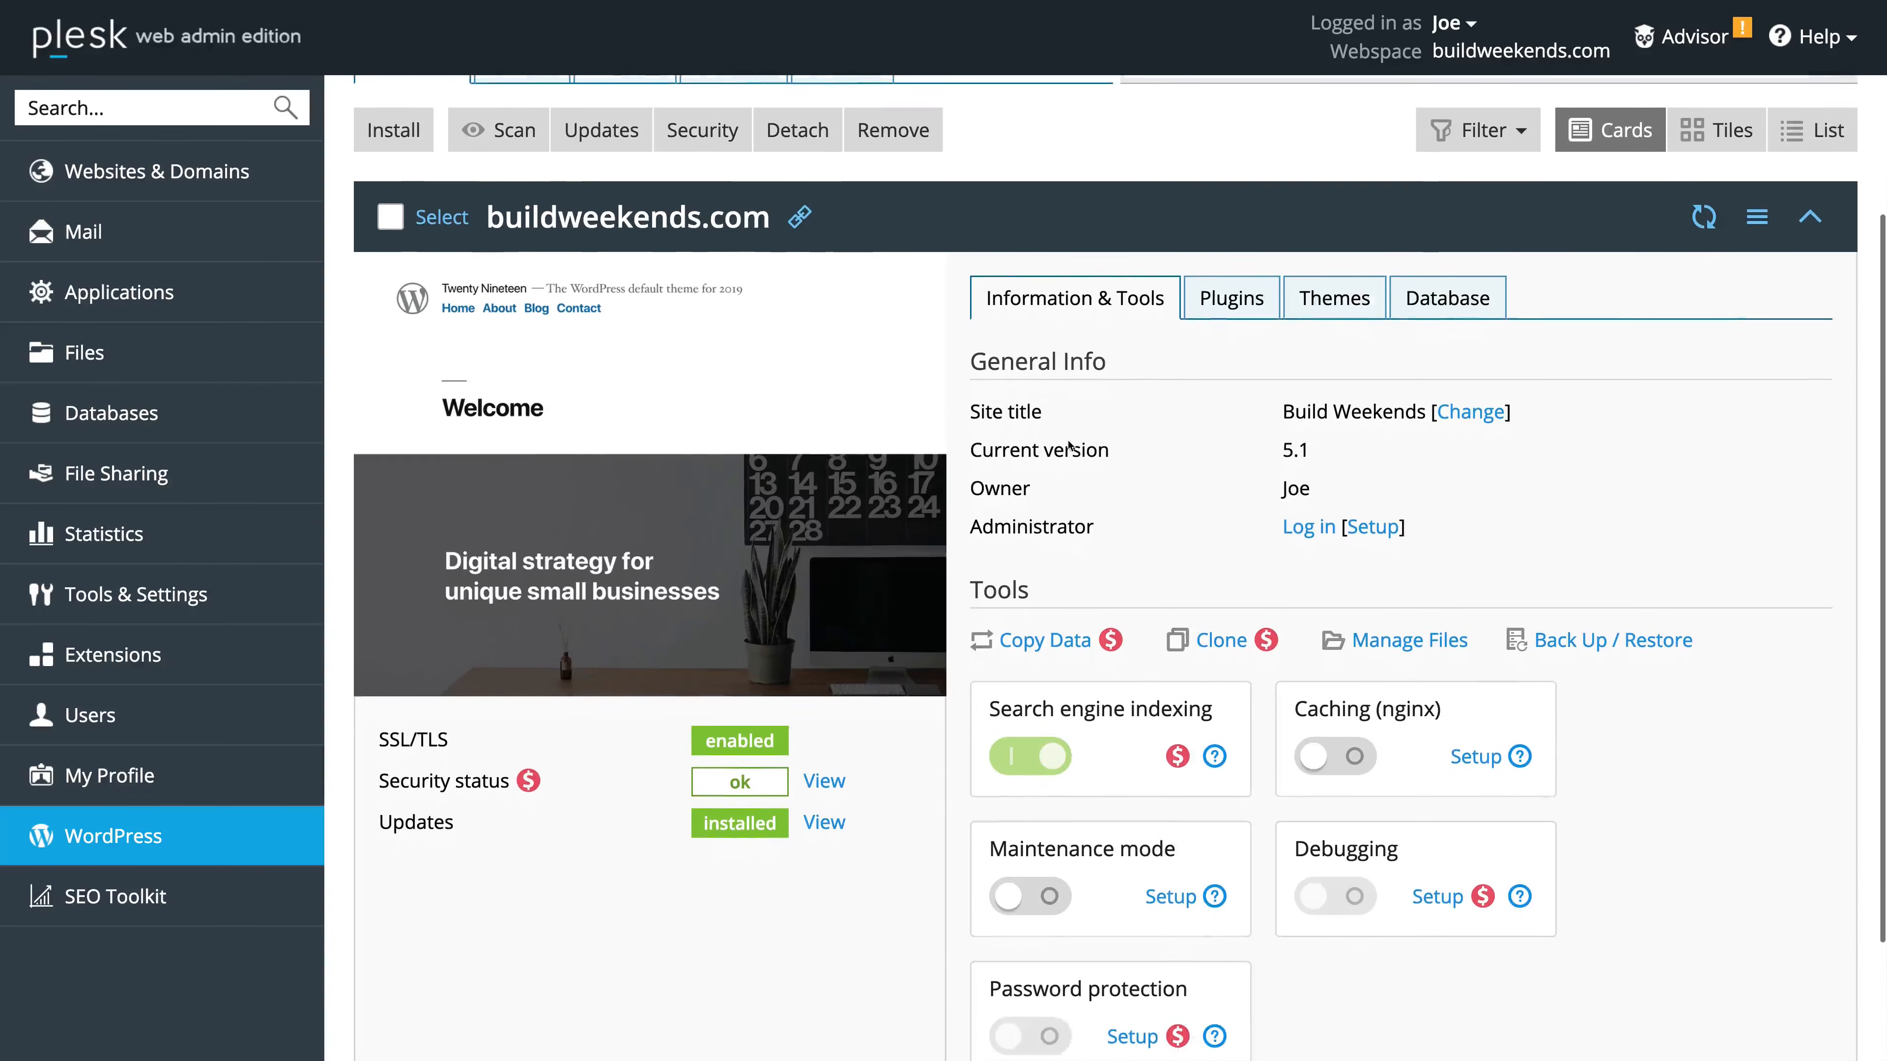
scroll(down, 3)
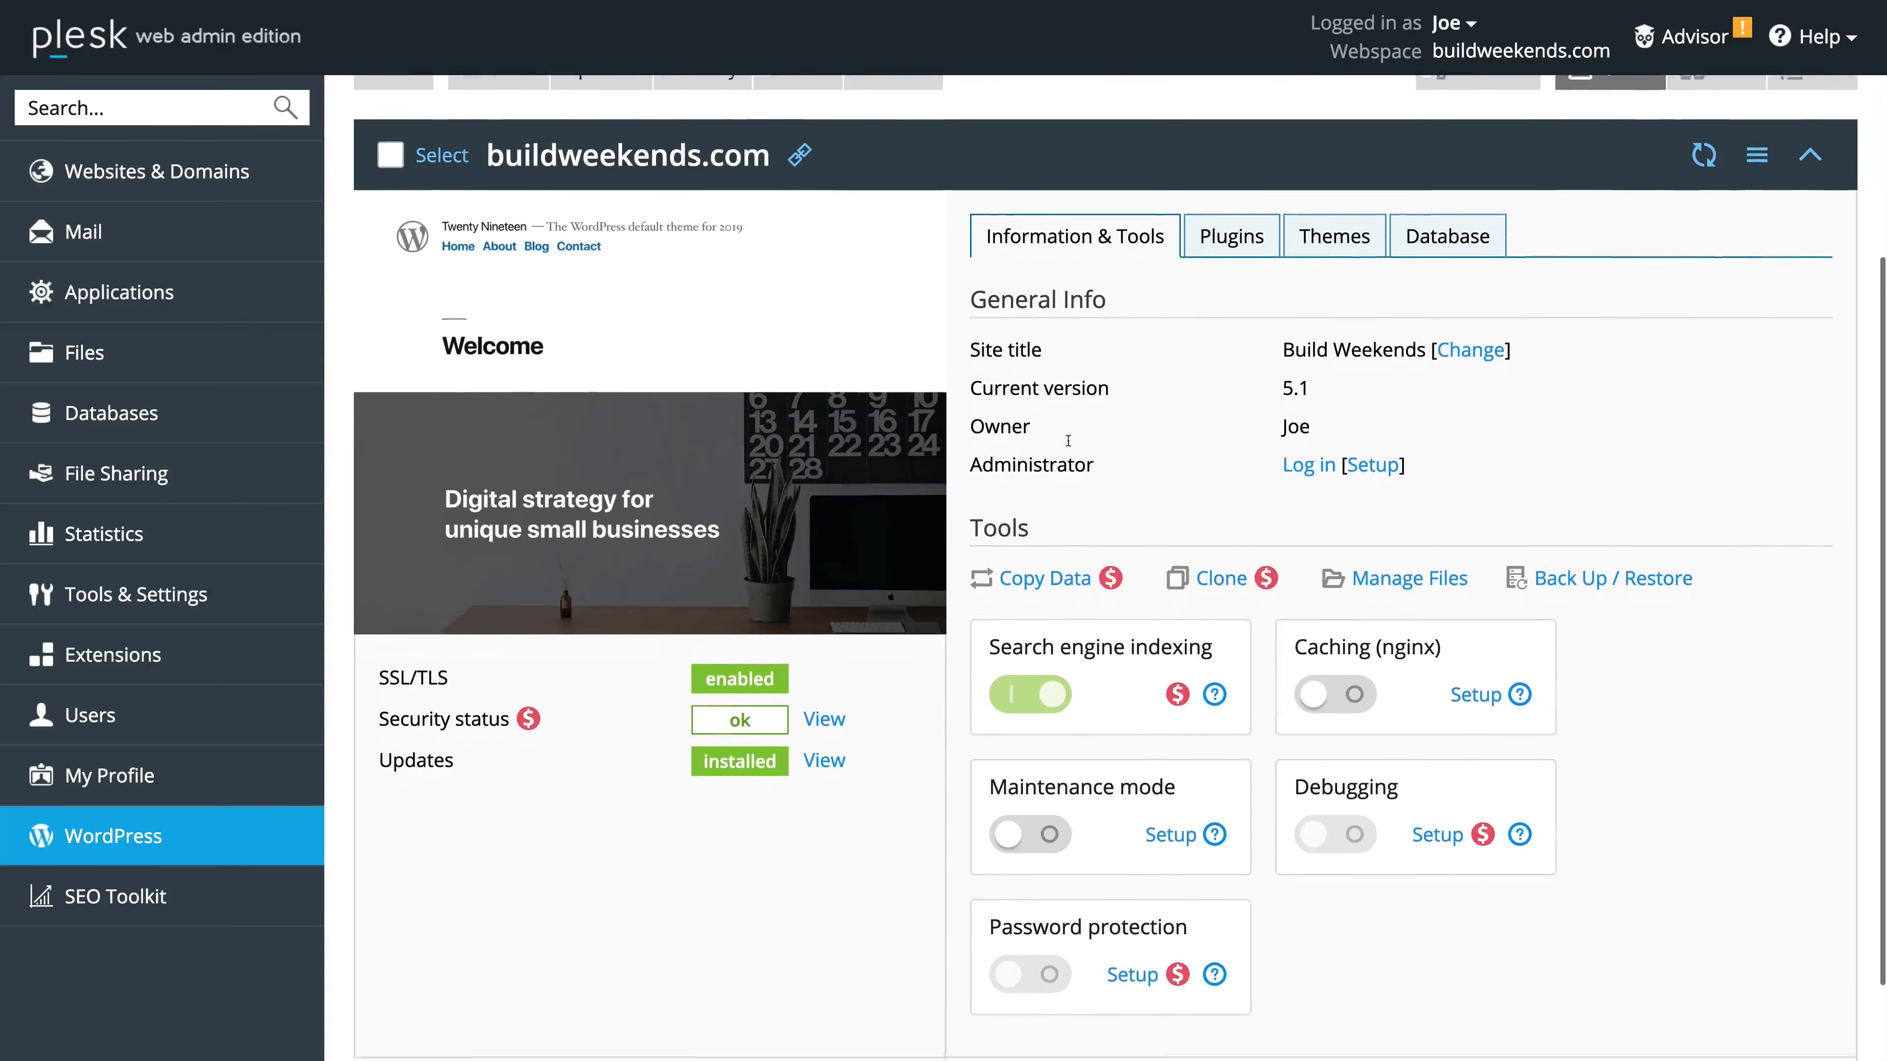
scroll(down, 3)
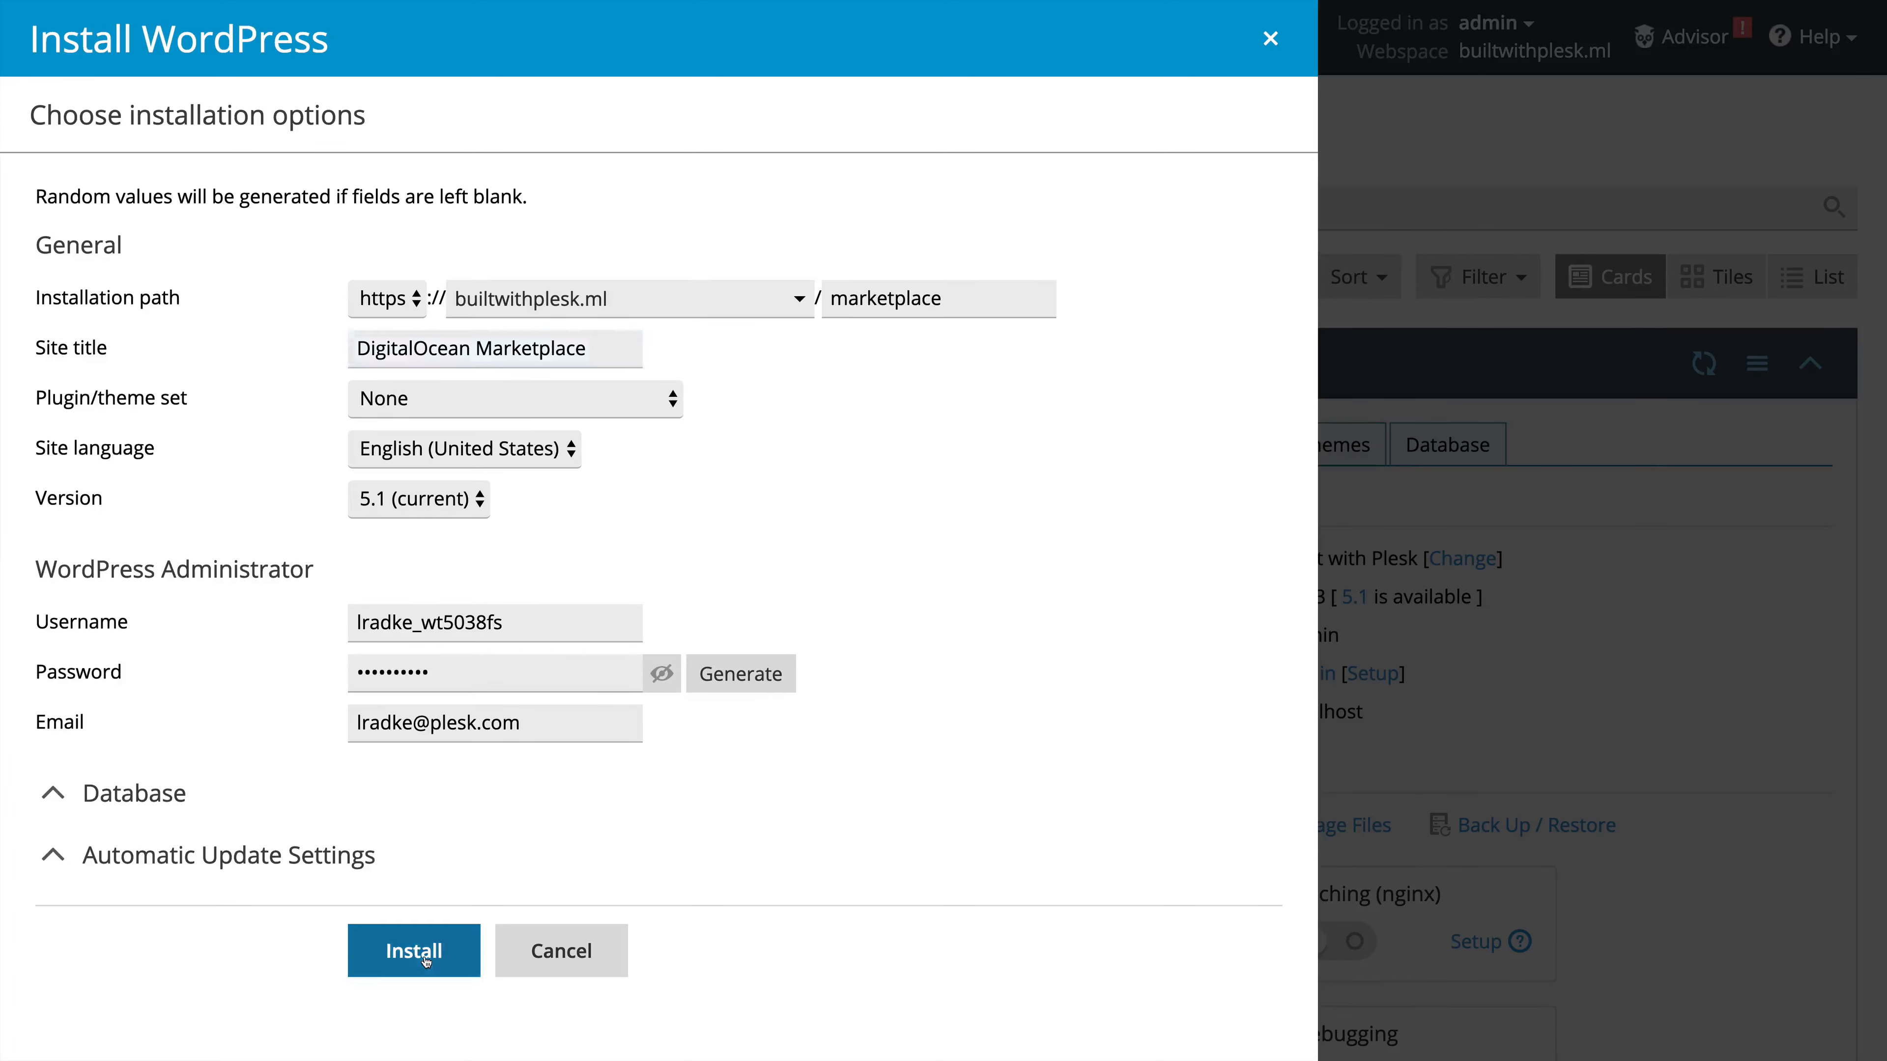
Step: Install WordPress with the prefilled DigitalOcean Marketplace title at the builtwithplesk.ml marketplace path
click(414, 951)
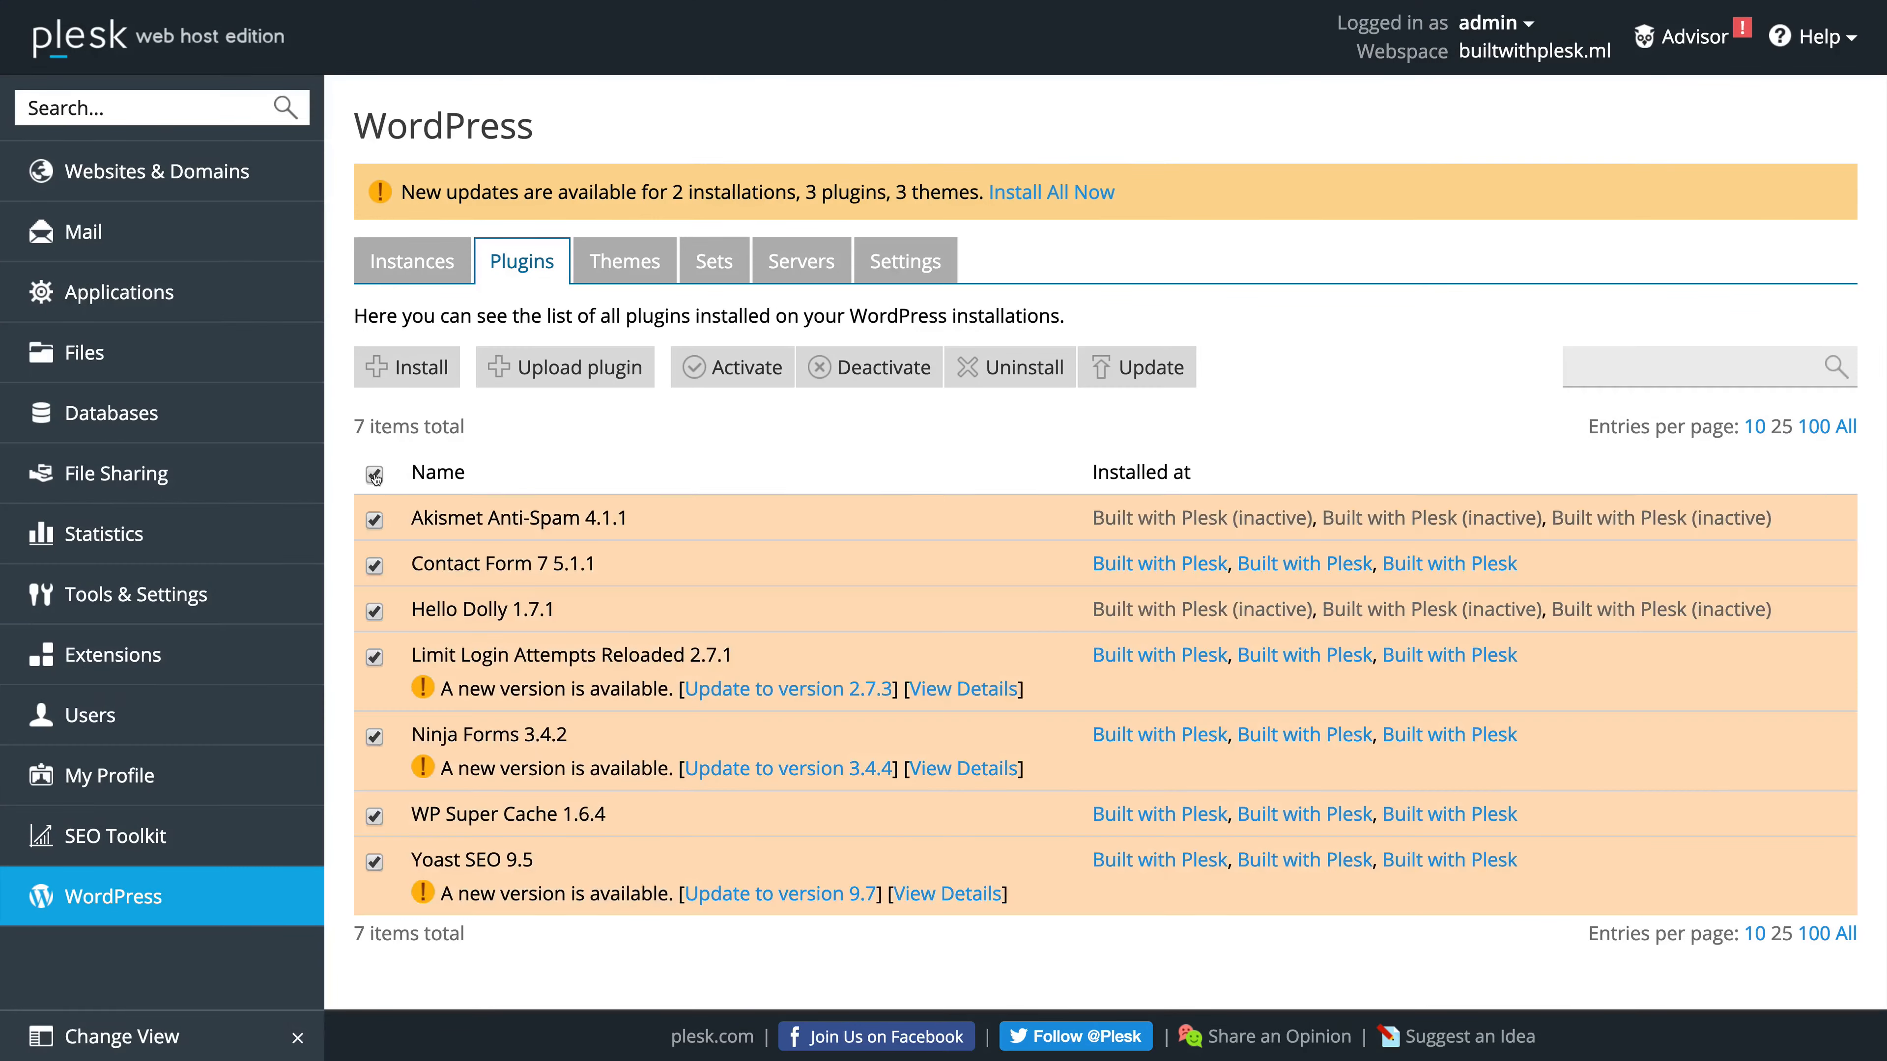
Step: Bring up 'Open my extensions' from the sidebar, listing Firewall, Git and WordPress Toolkit
click(1135, 367)
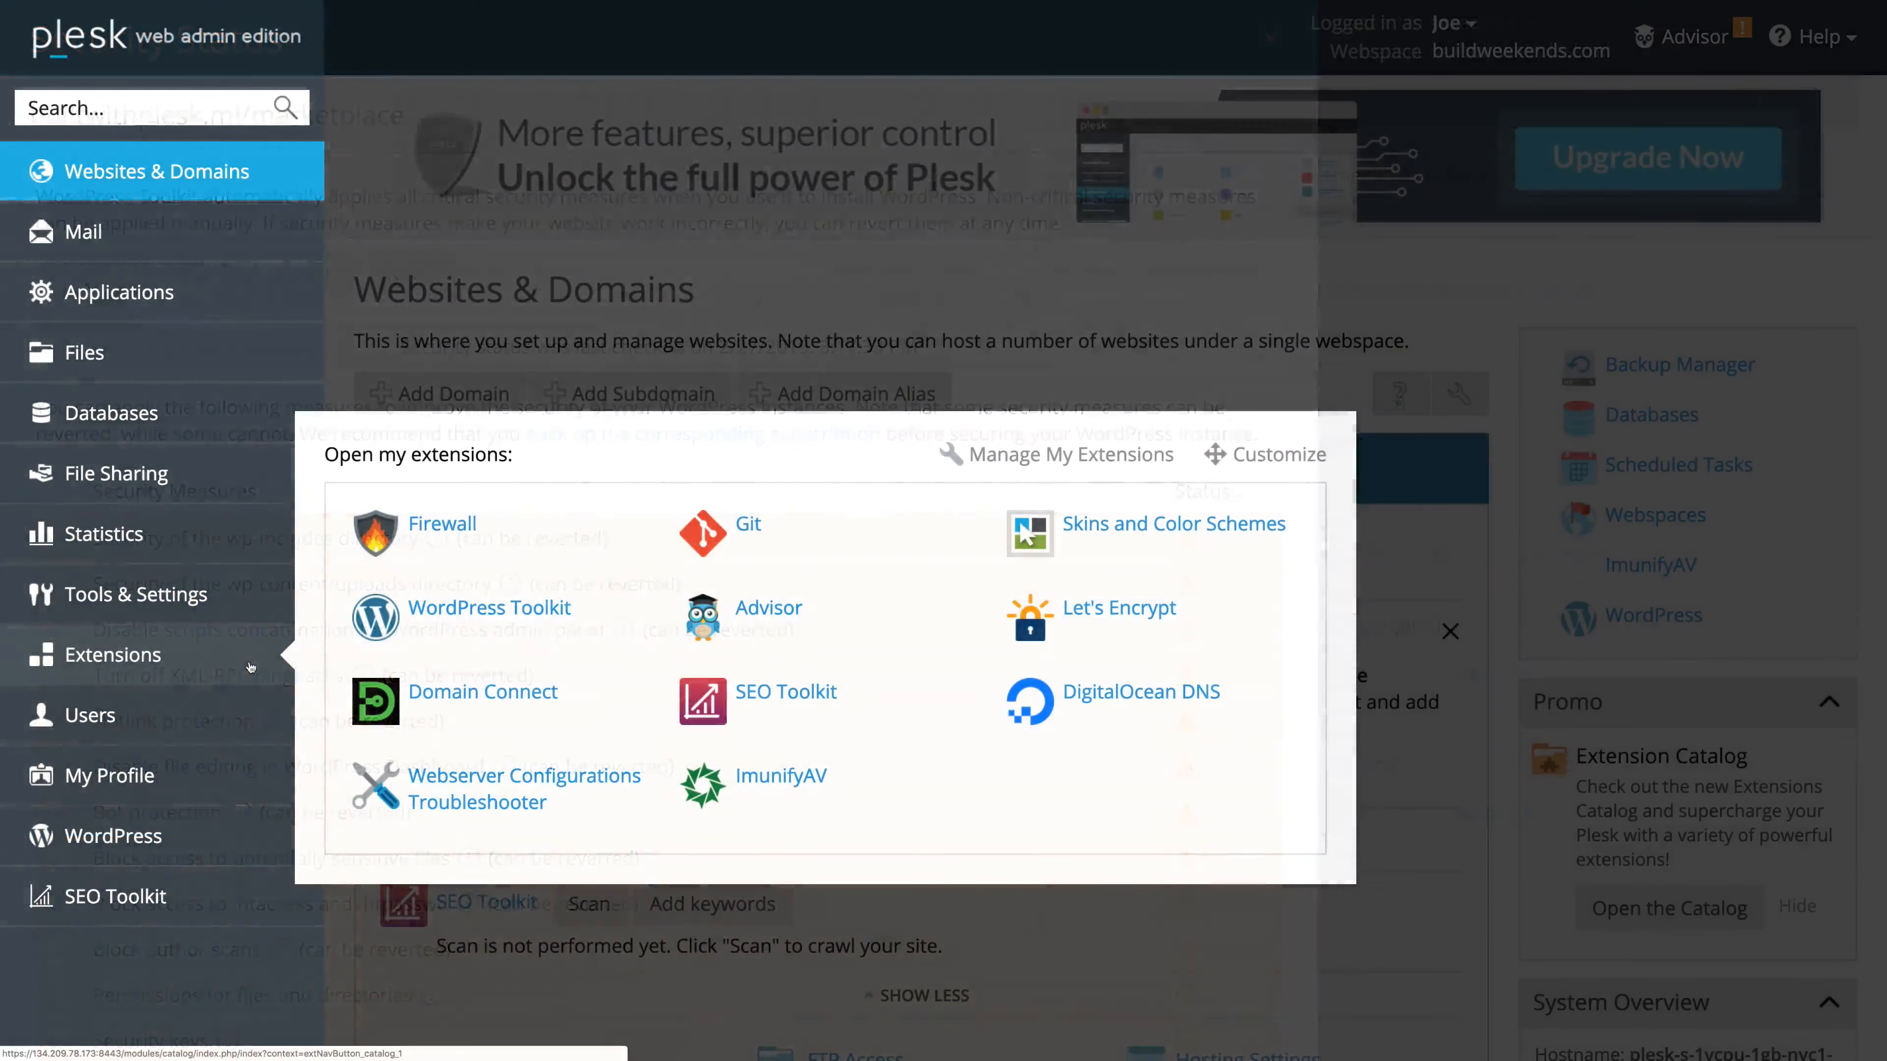
Step: Authorize the DigitalOcean DNS extension with read/write access for the team account and confirm sending the data
click(1140, 692)
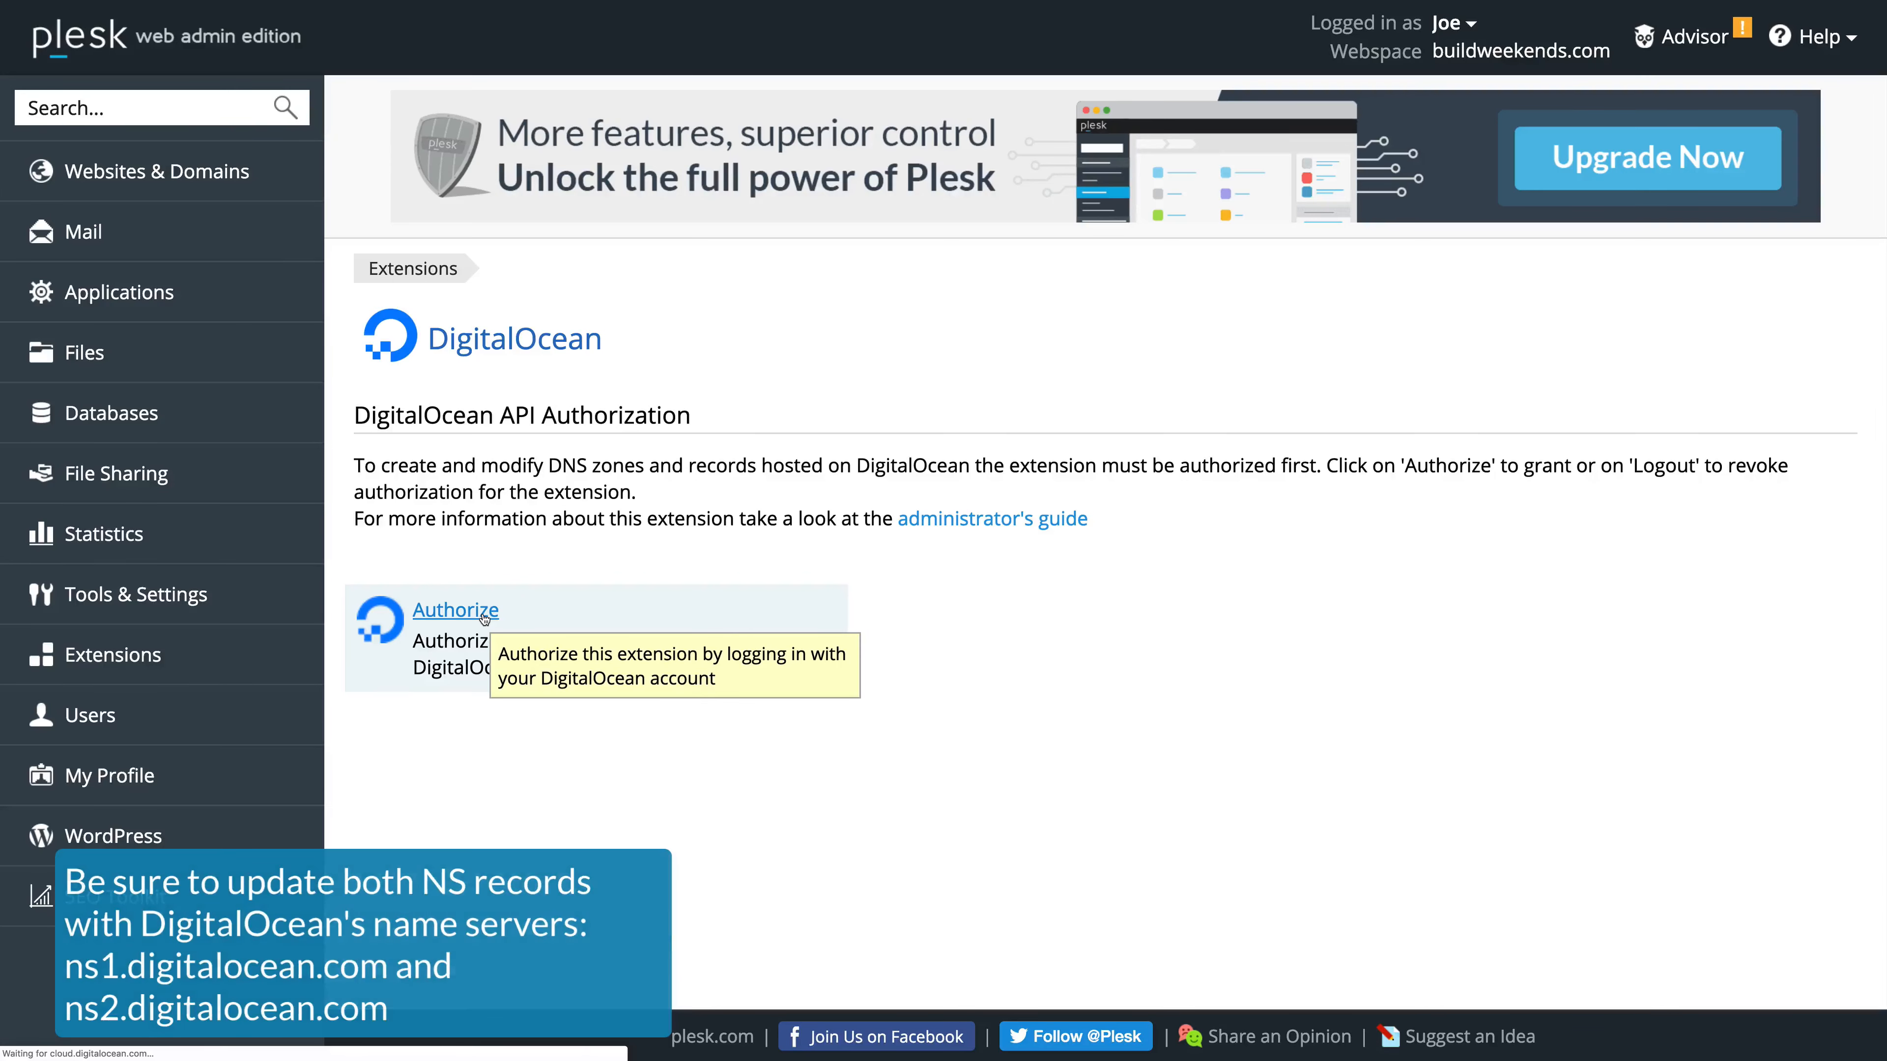
click(455, 610)
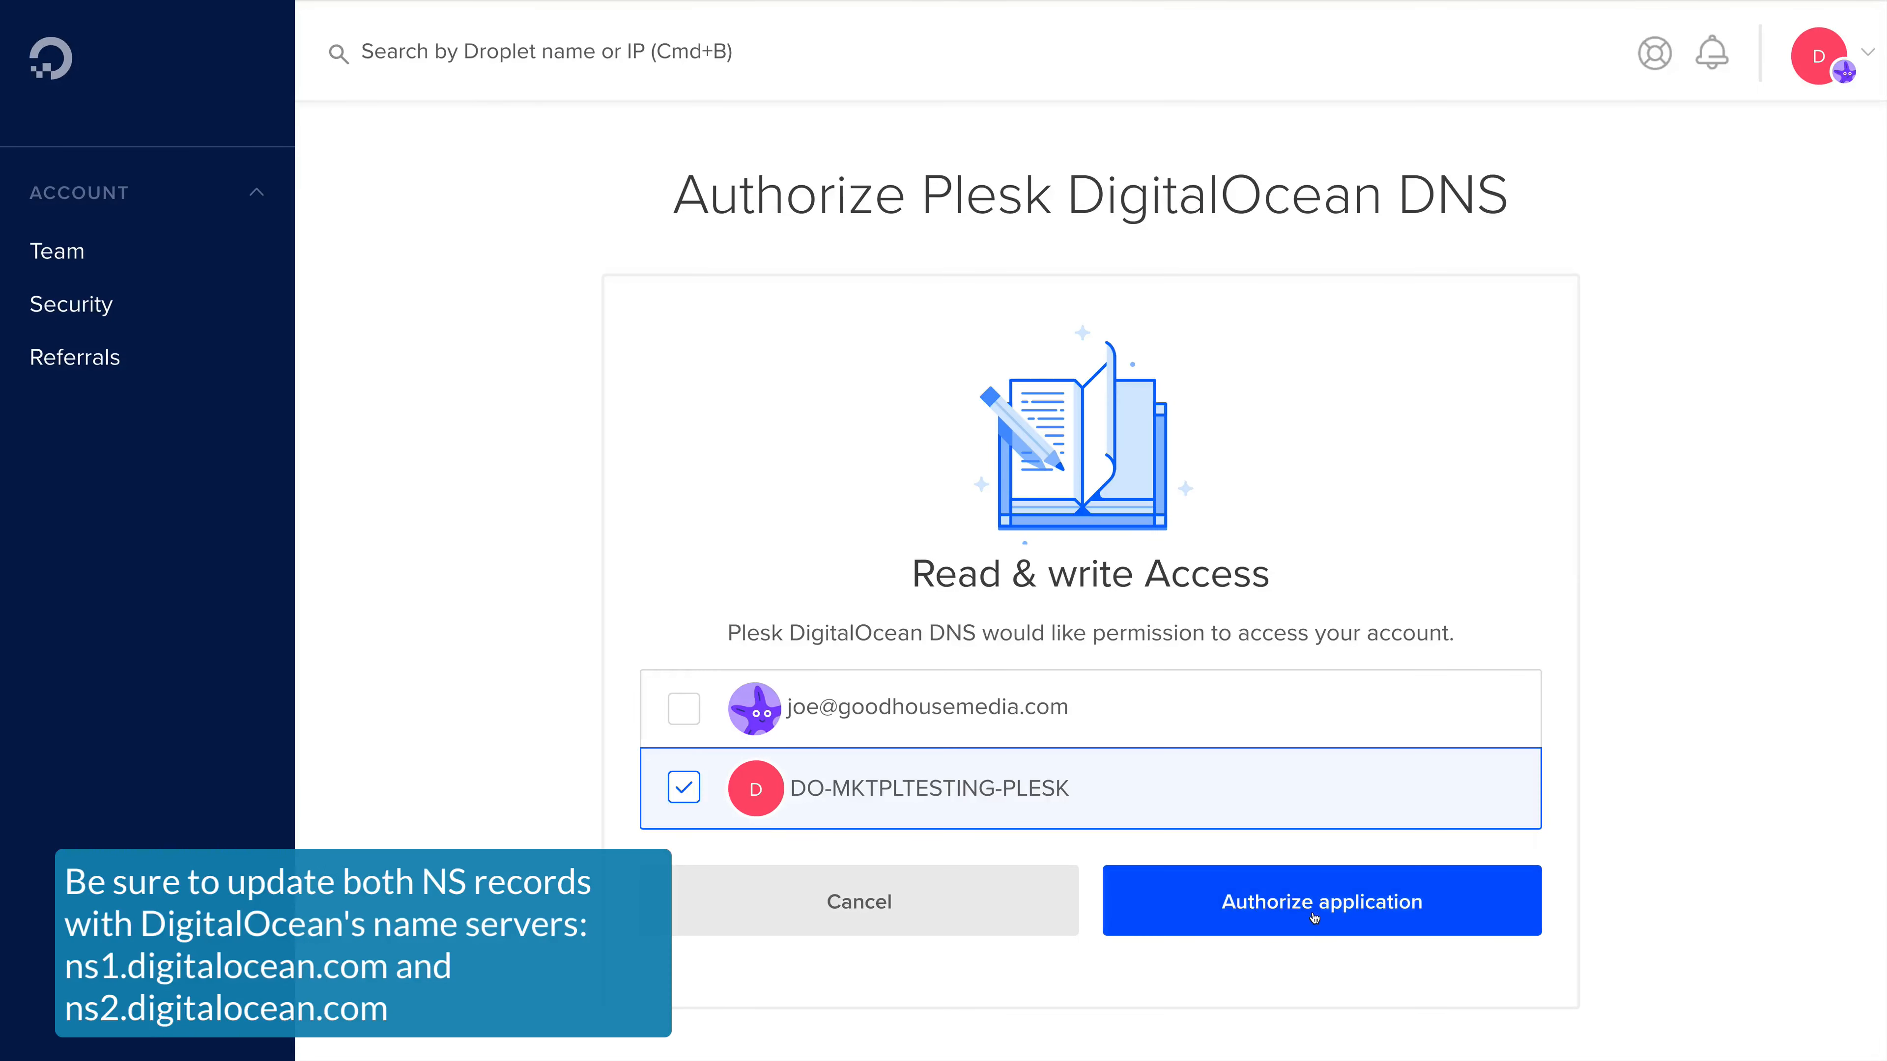
click(1319, 900)
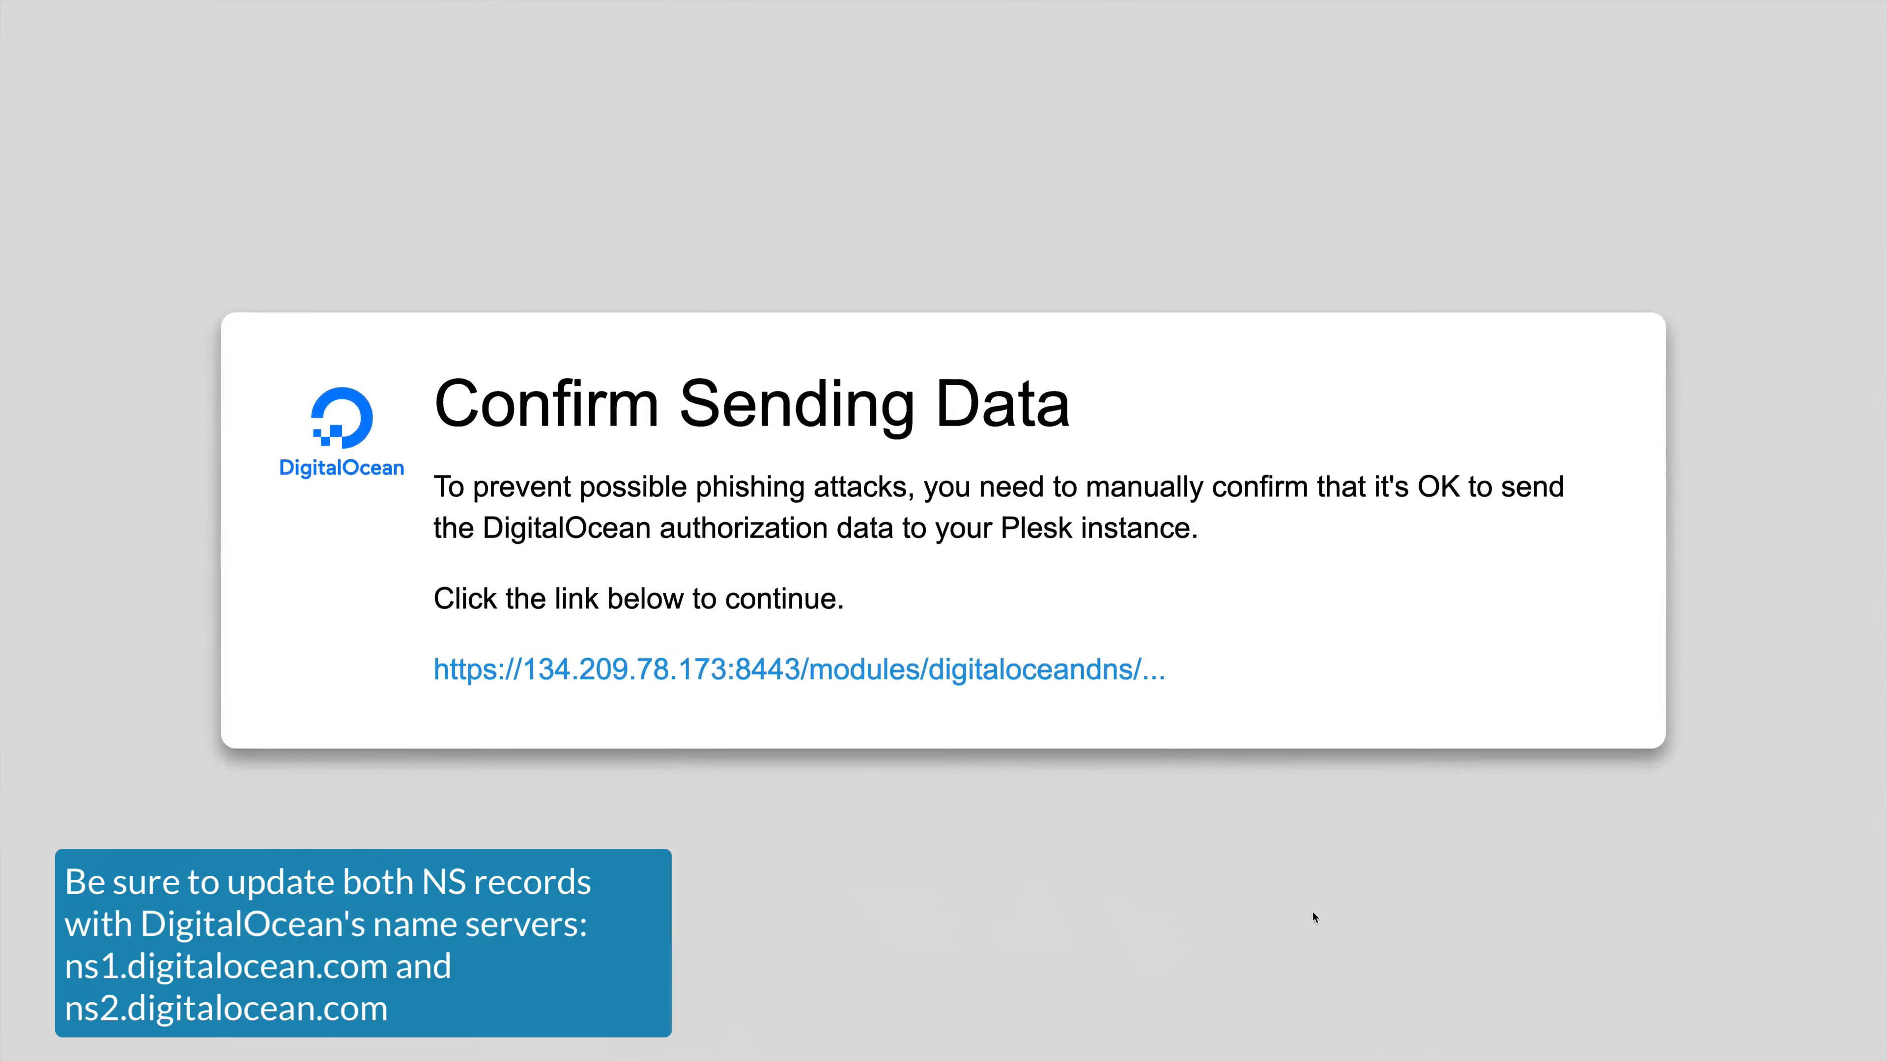
click(798, 670)
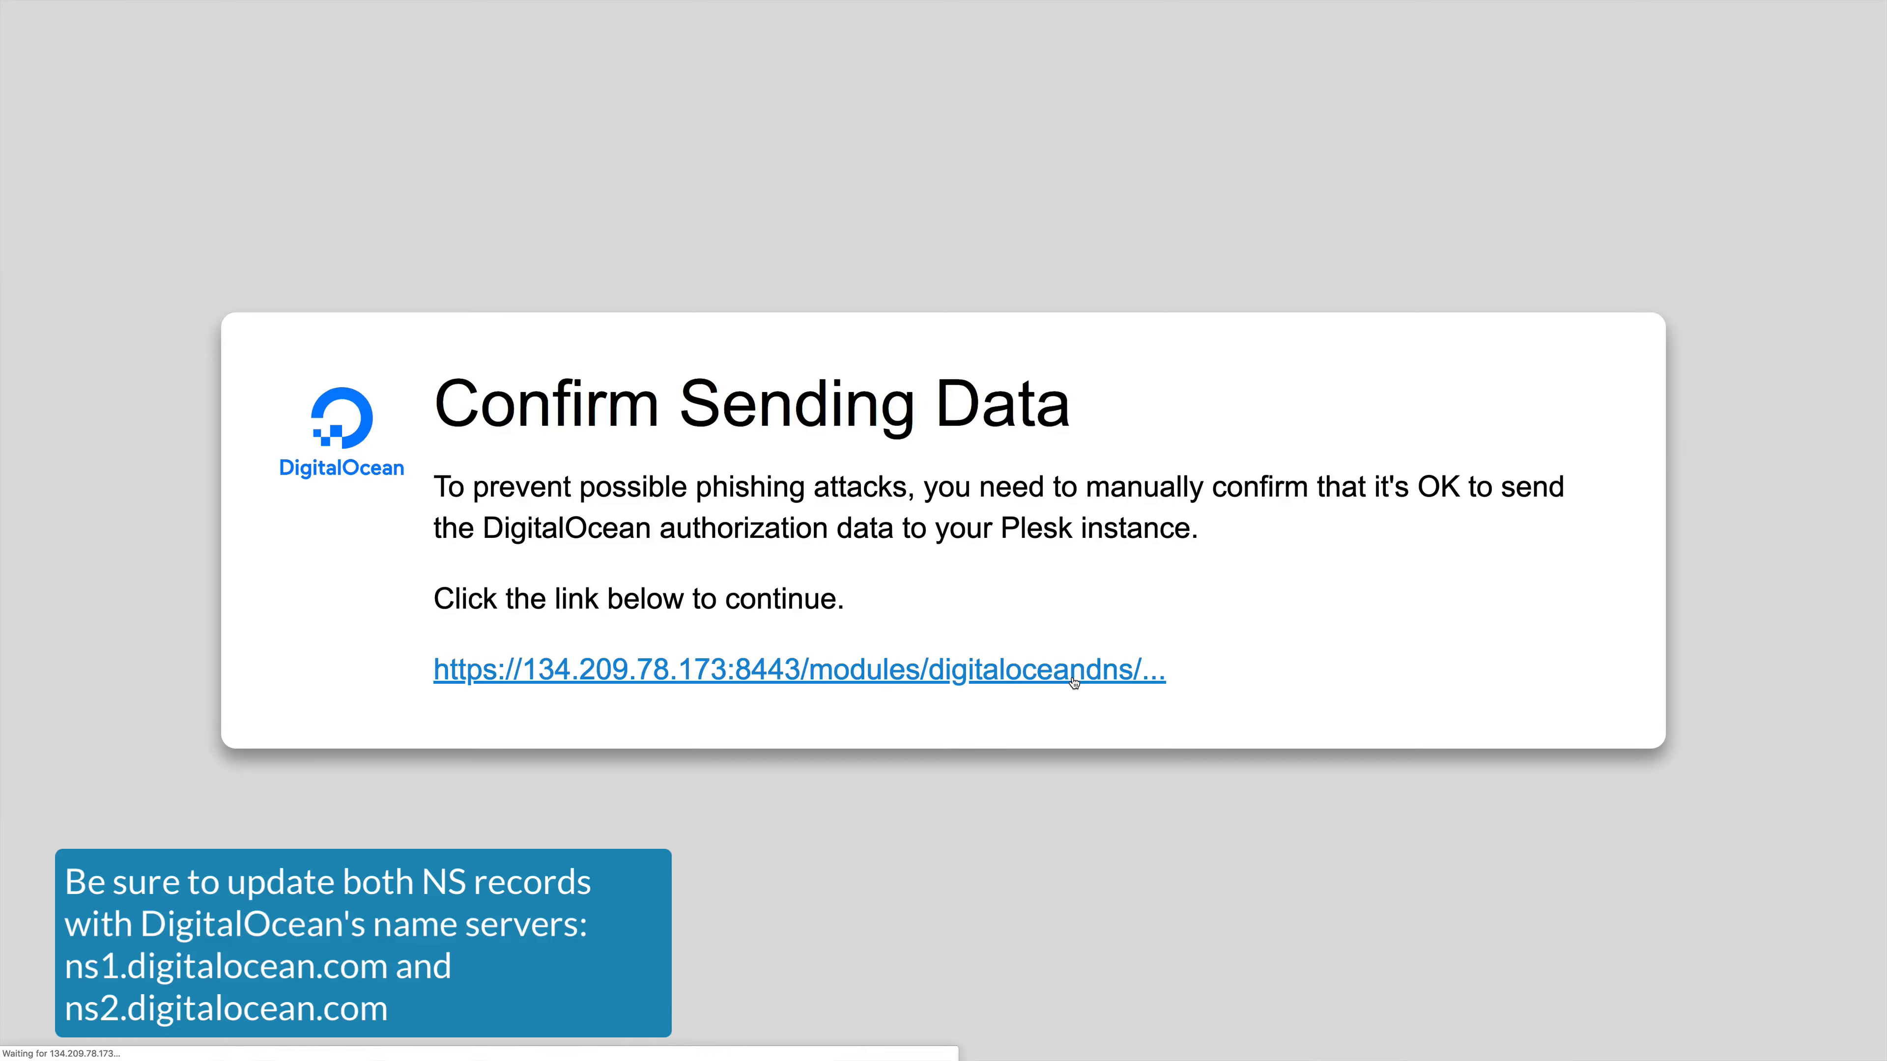
Step: Search the Marketplace for 'Plesk' and open the Plesk listing with its Create Plesk Droplet button
click(798, 669)
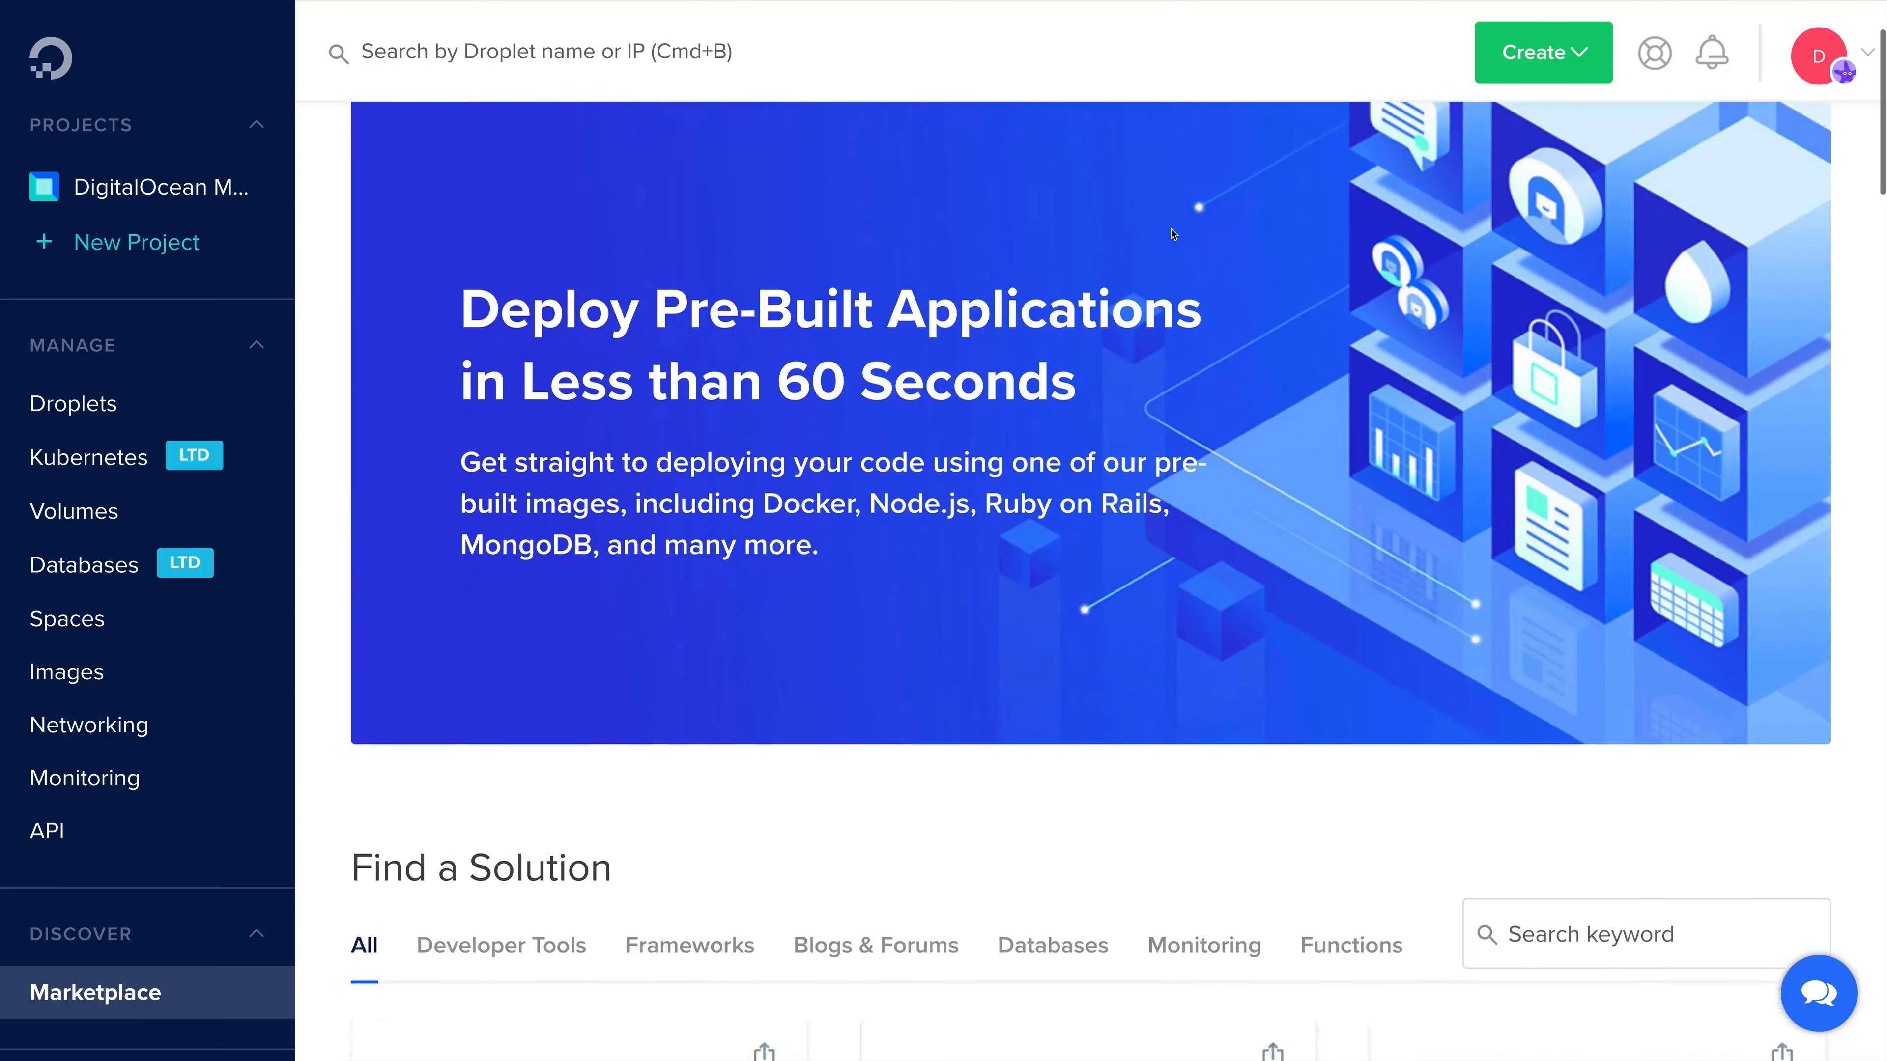
scroll(down, 3)
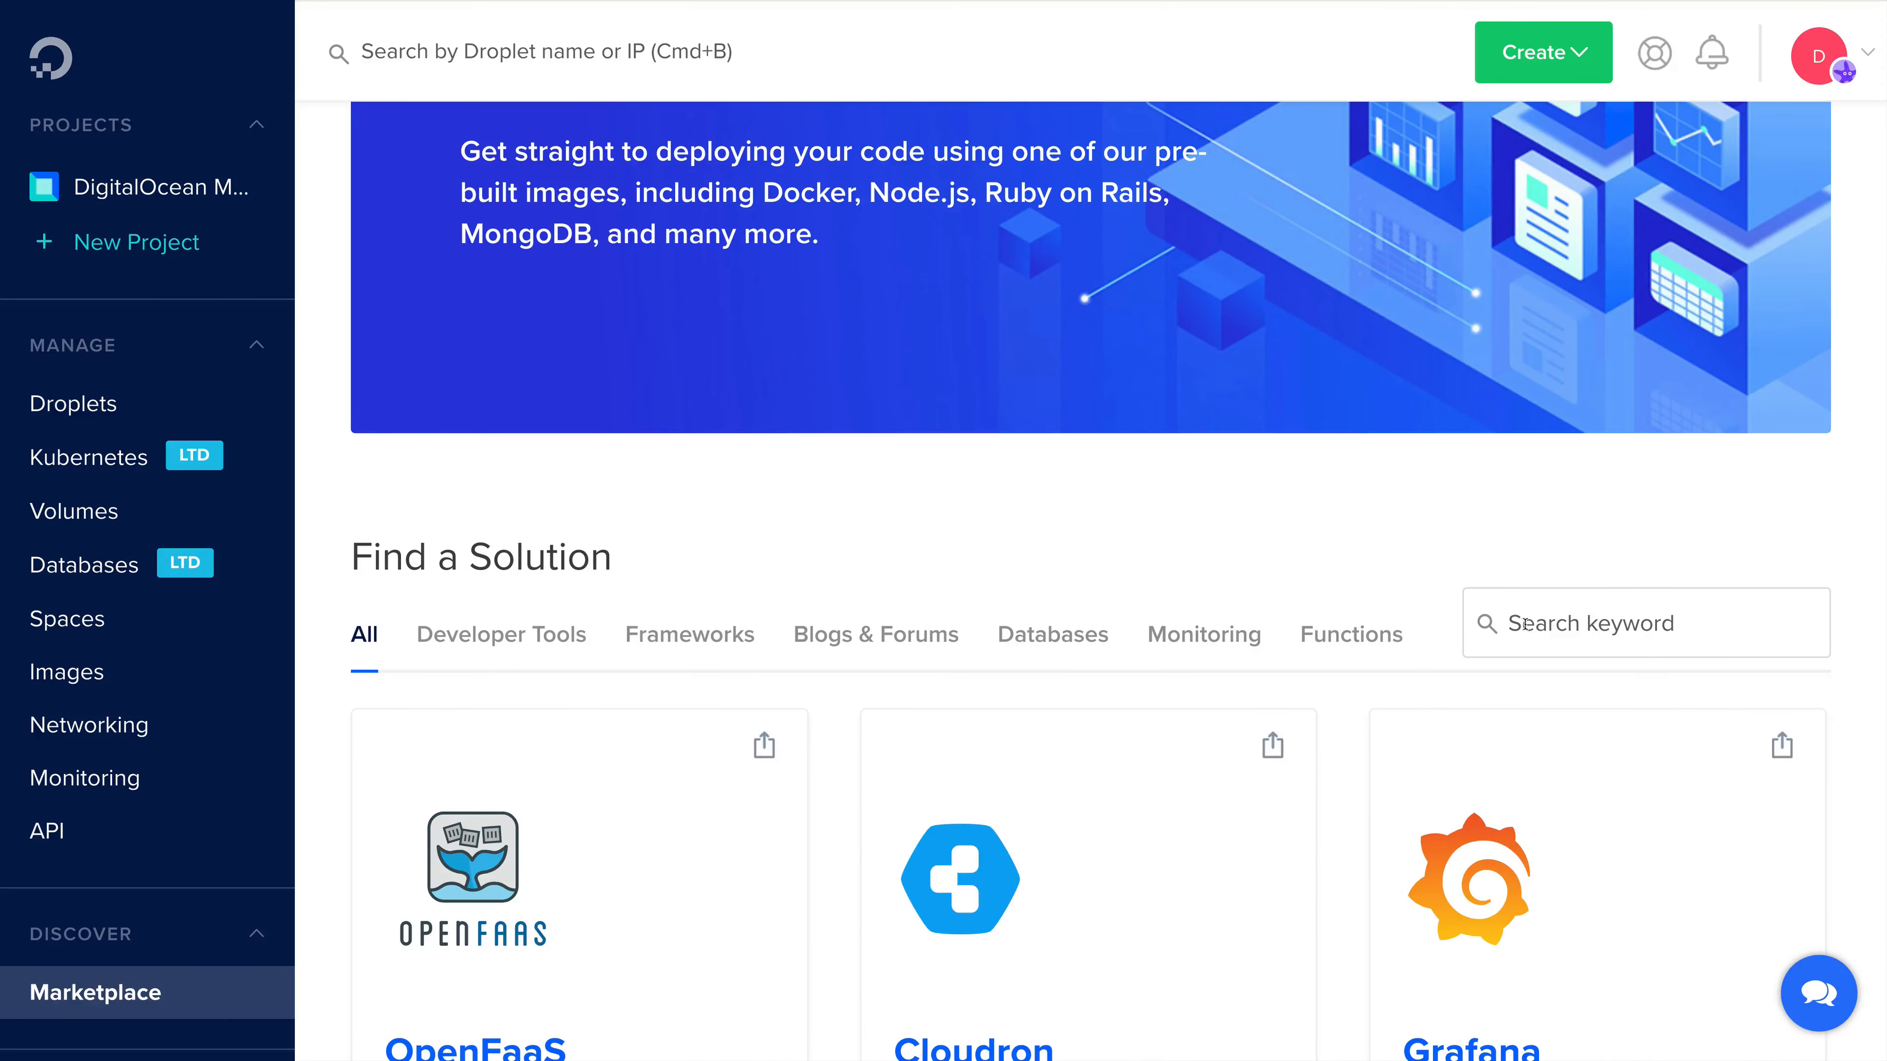
click(1645, 623)
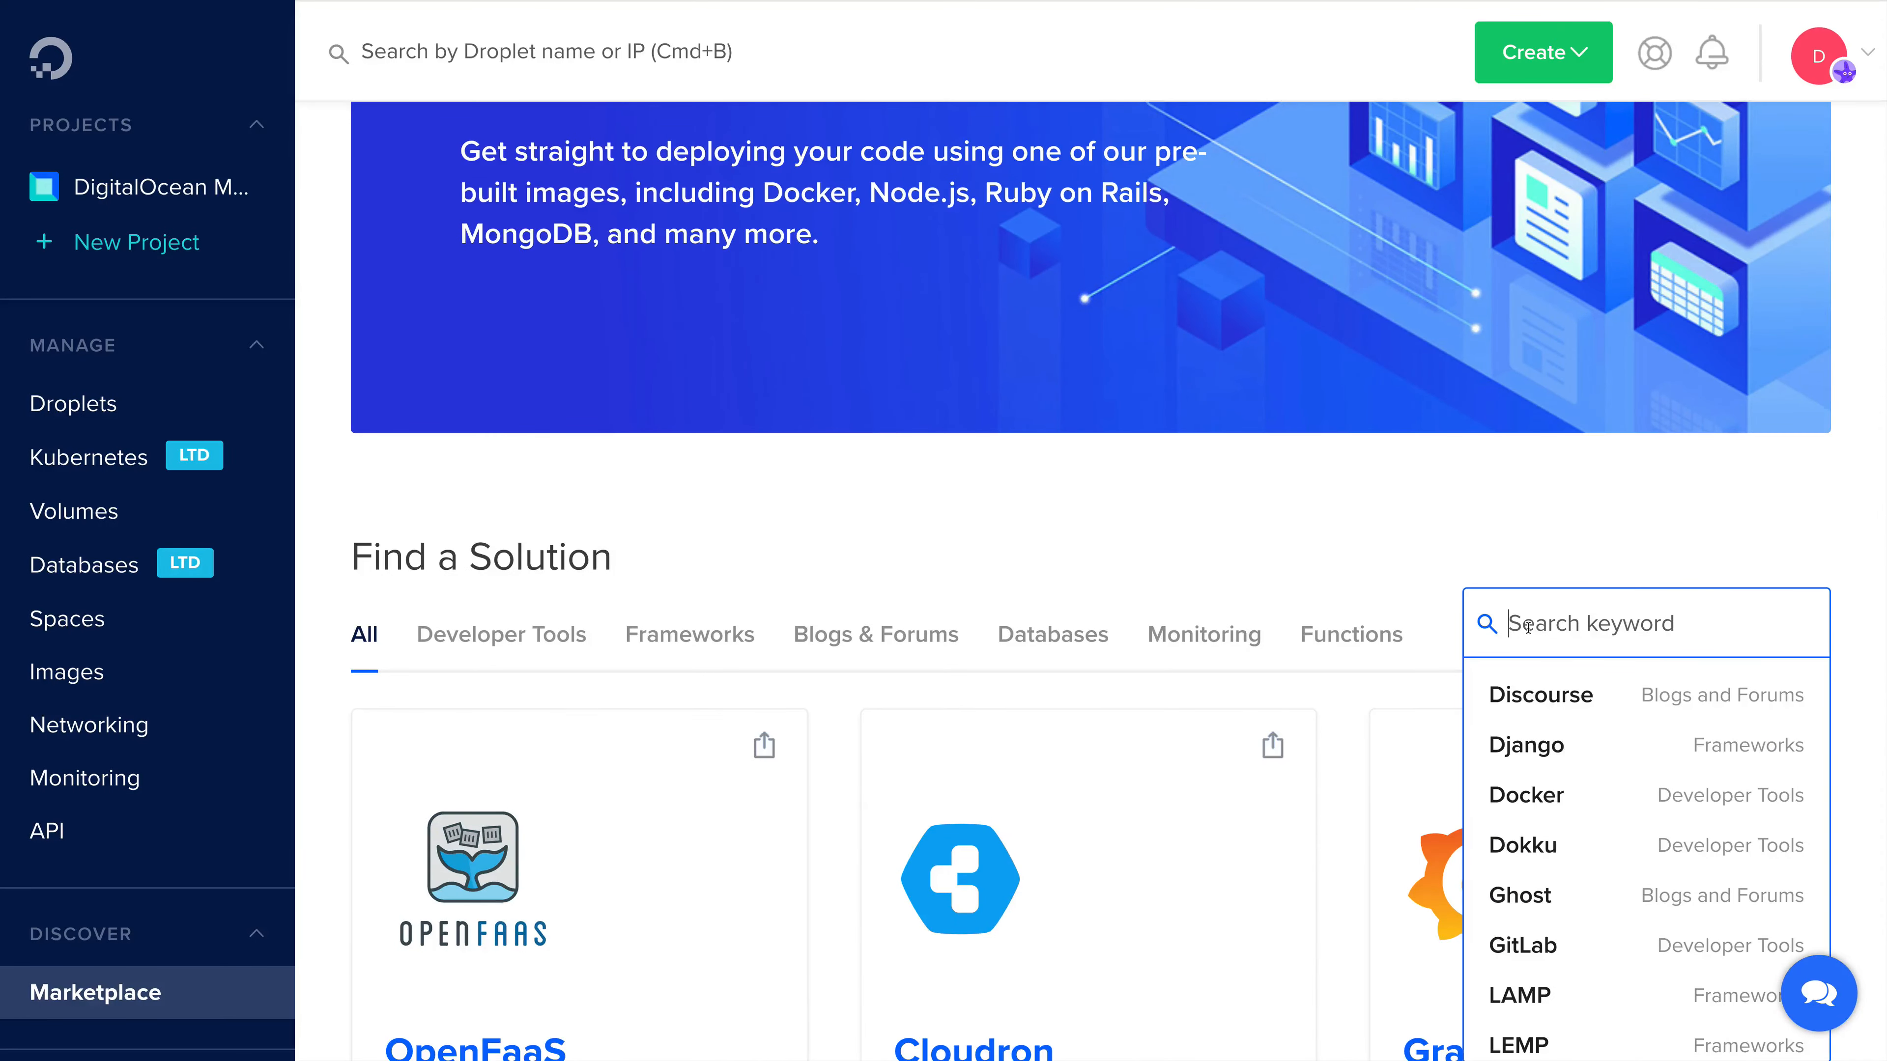
mouse_move(1416, 545)
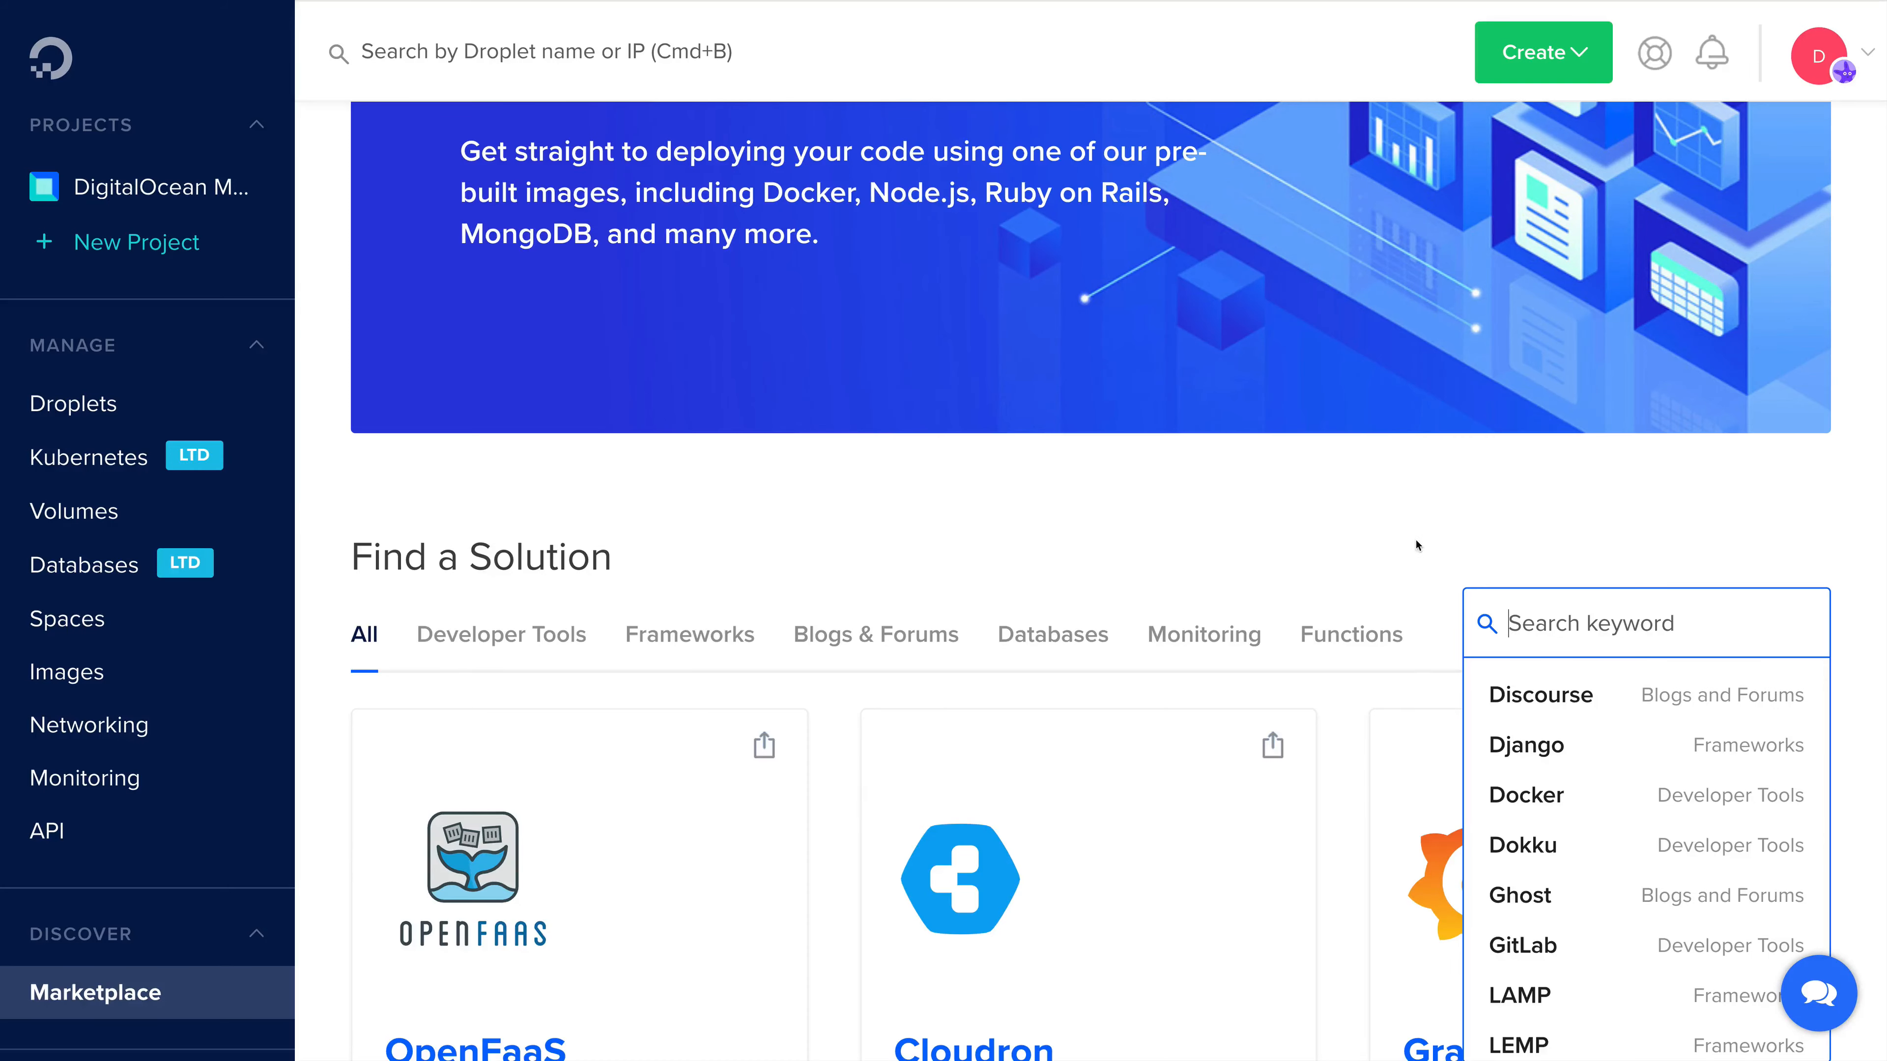
text(Plesk)
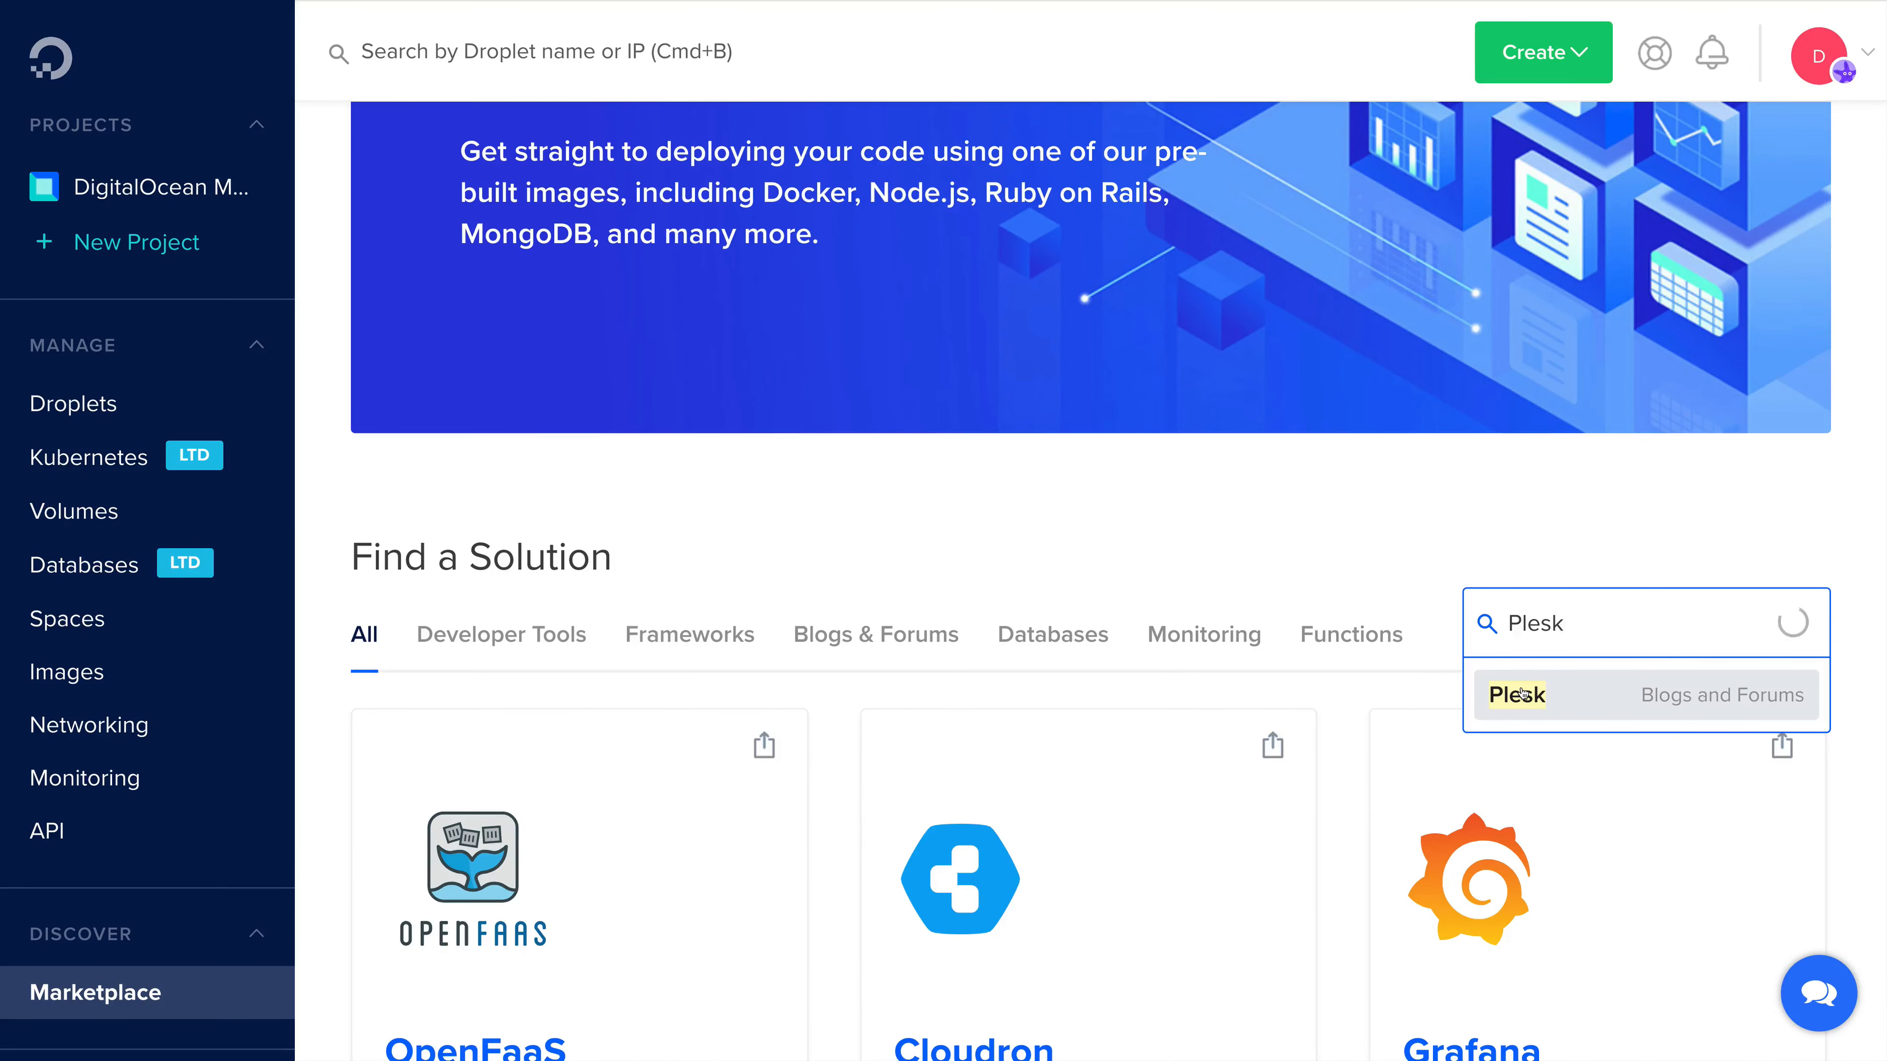
click(1516, 695)
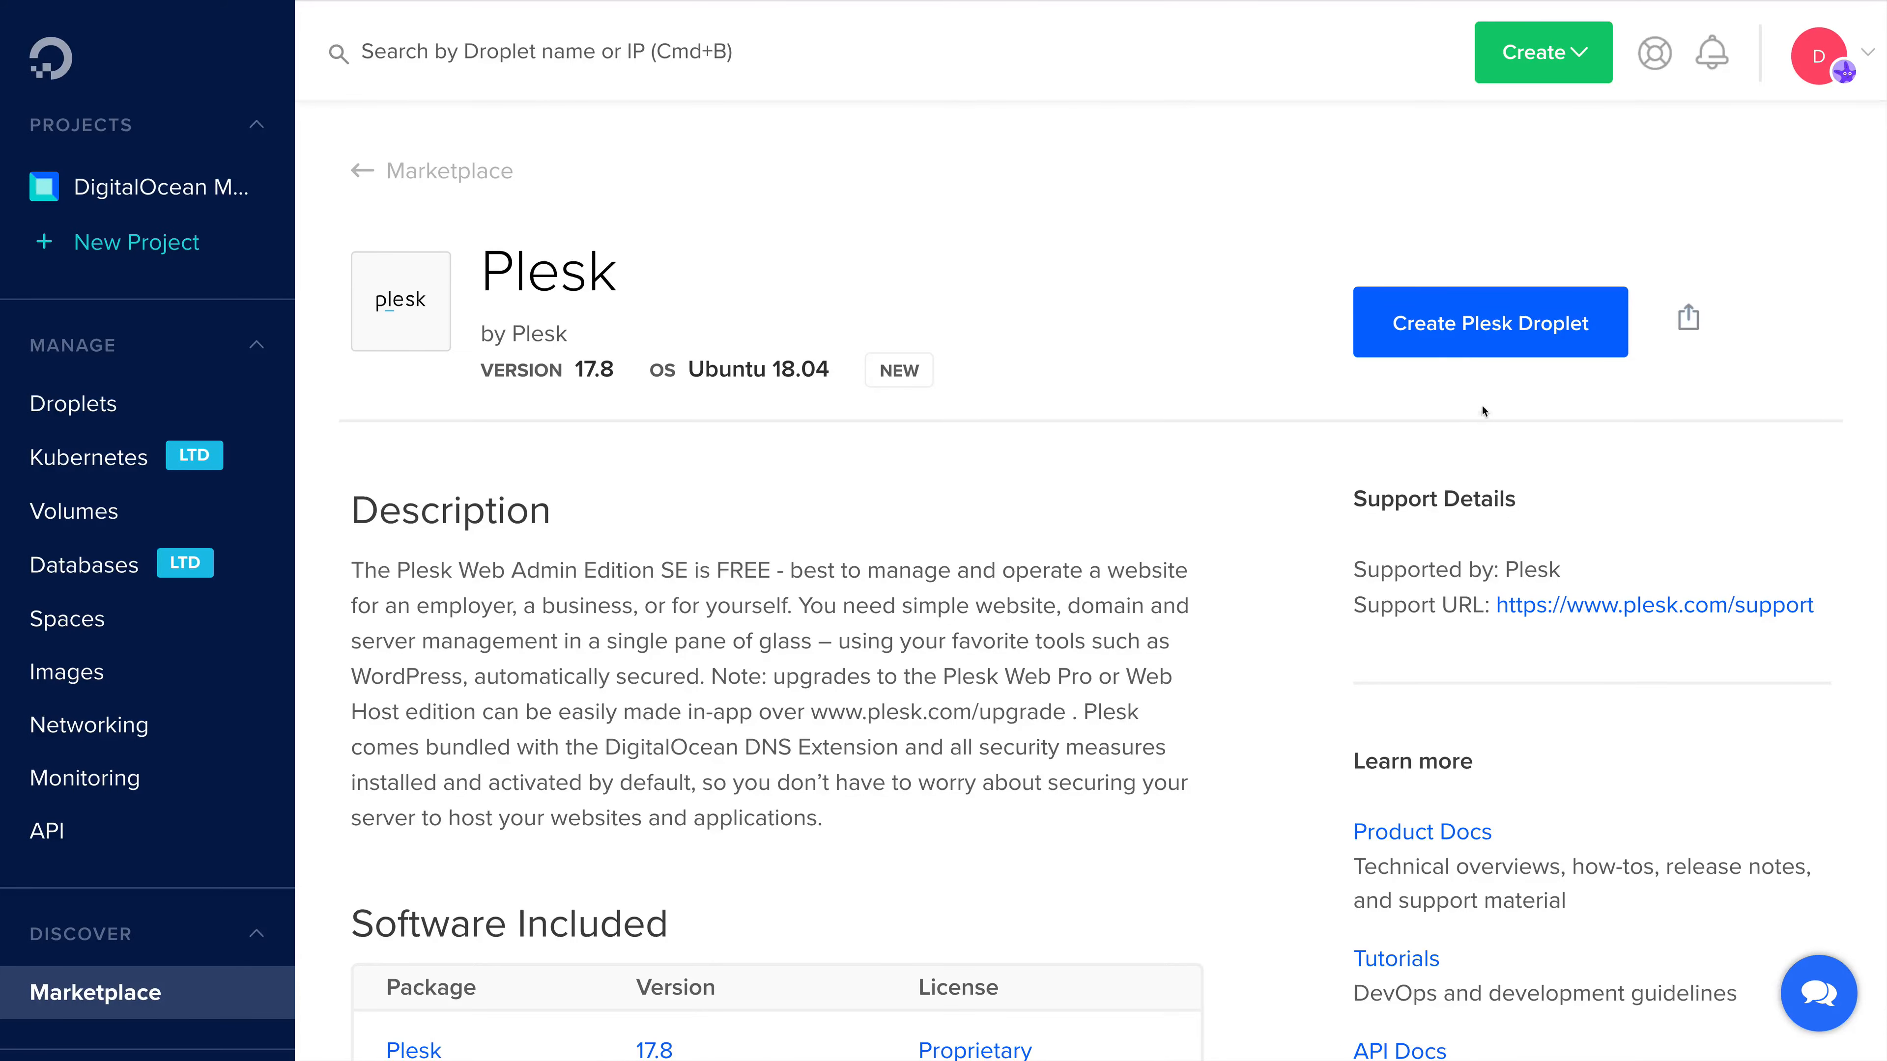